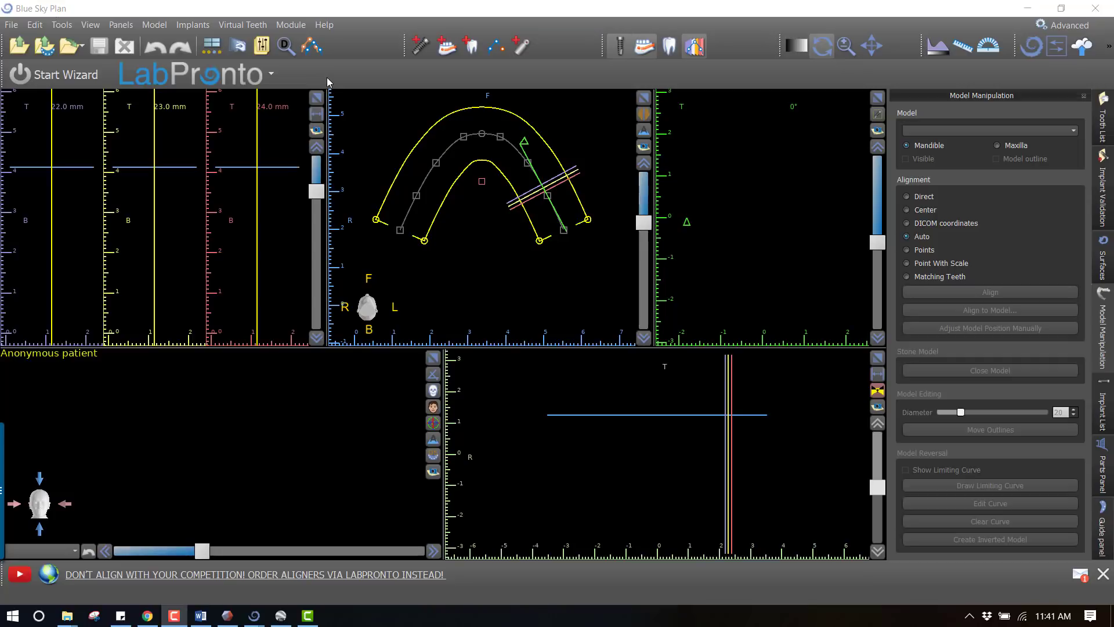
mouse_move(249, 114)
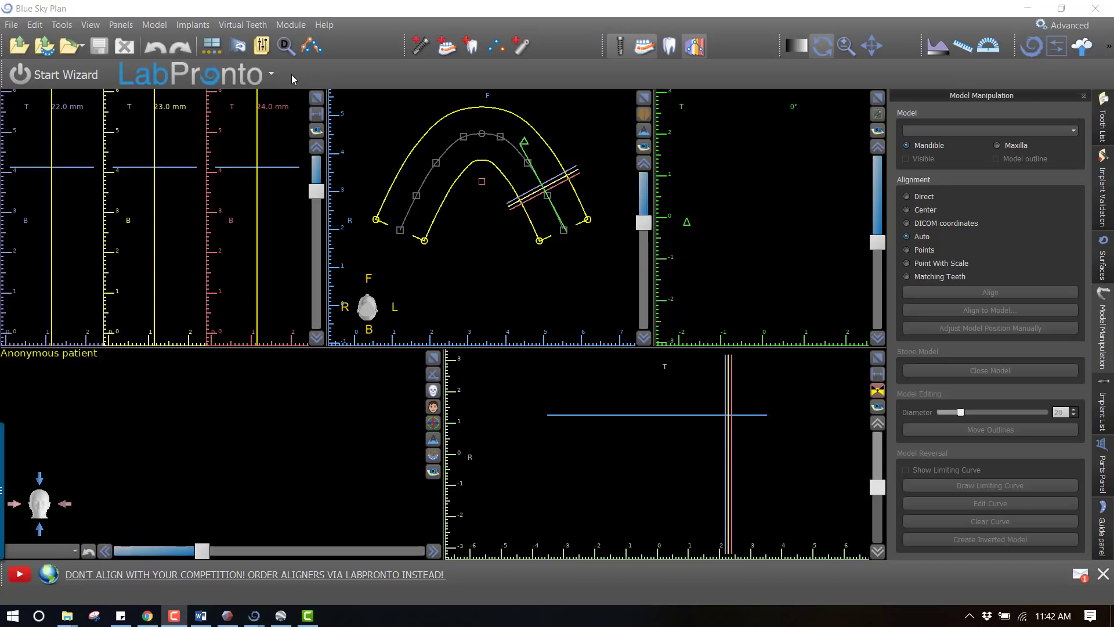
mouse_move(287, 80)
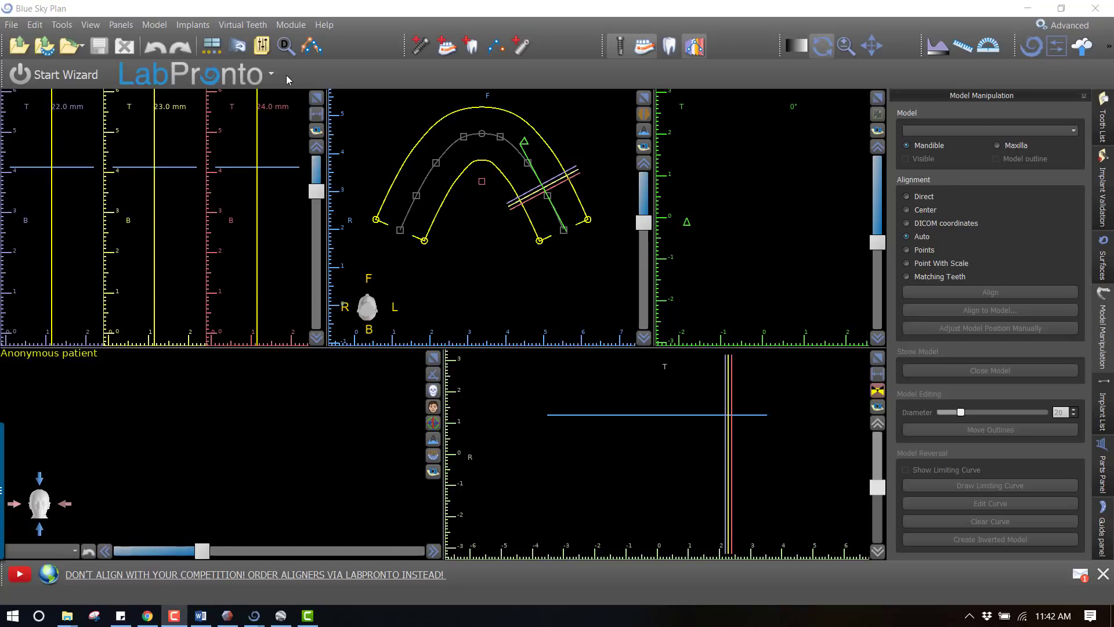
mouse_move(309, 88)
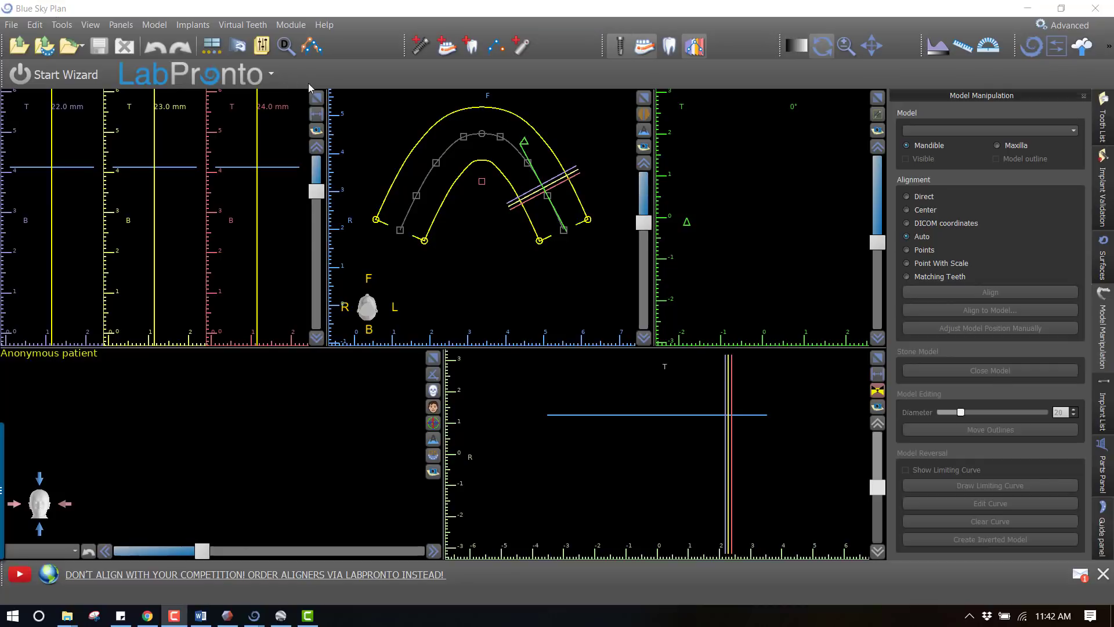
mouse_move(355, 79)
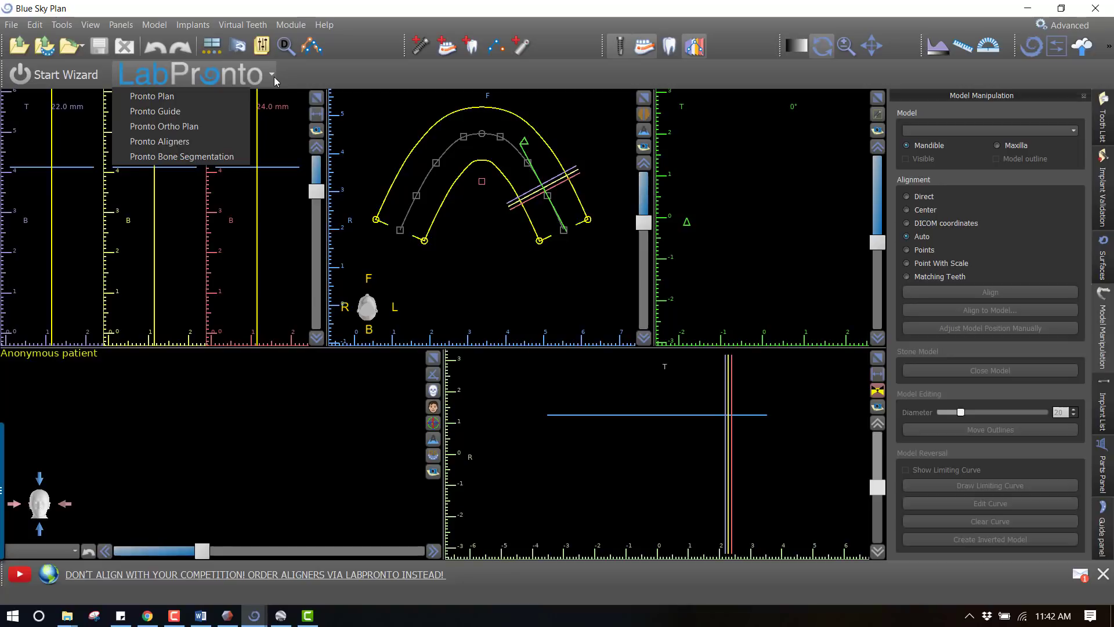
mouse_move(276, 83)
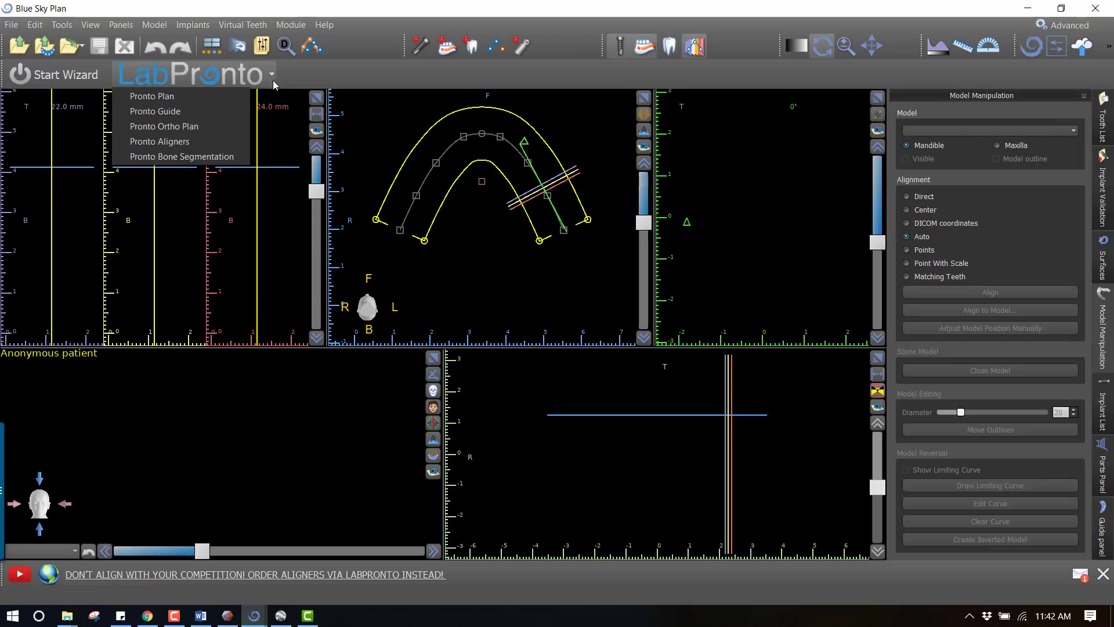
mouse_move(154, 111)
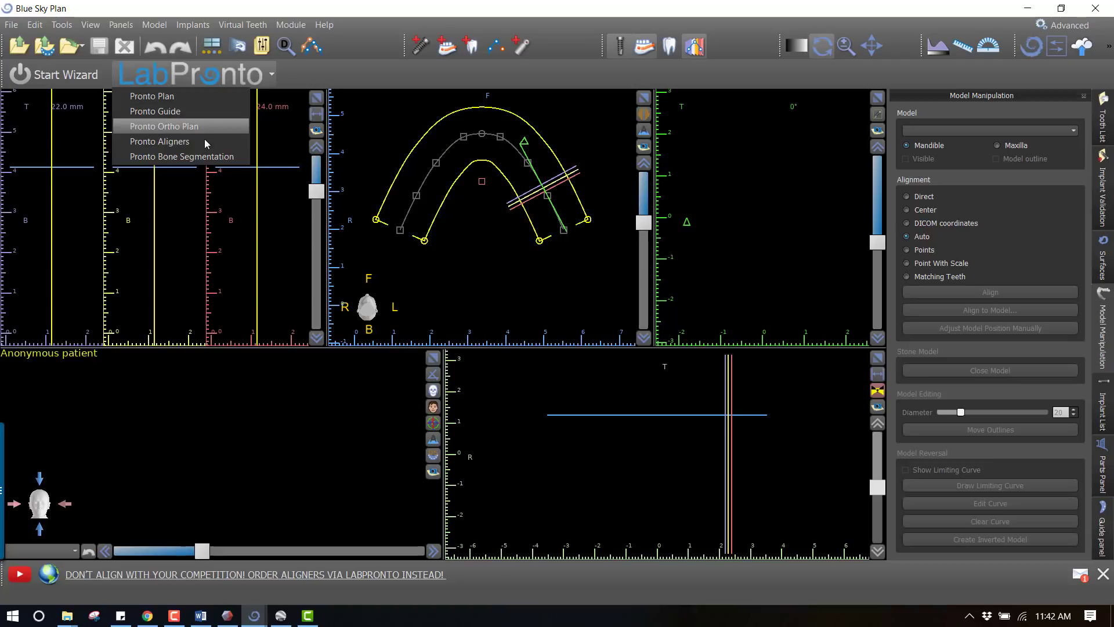
mouse_move(160, 141)
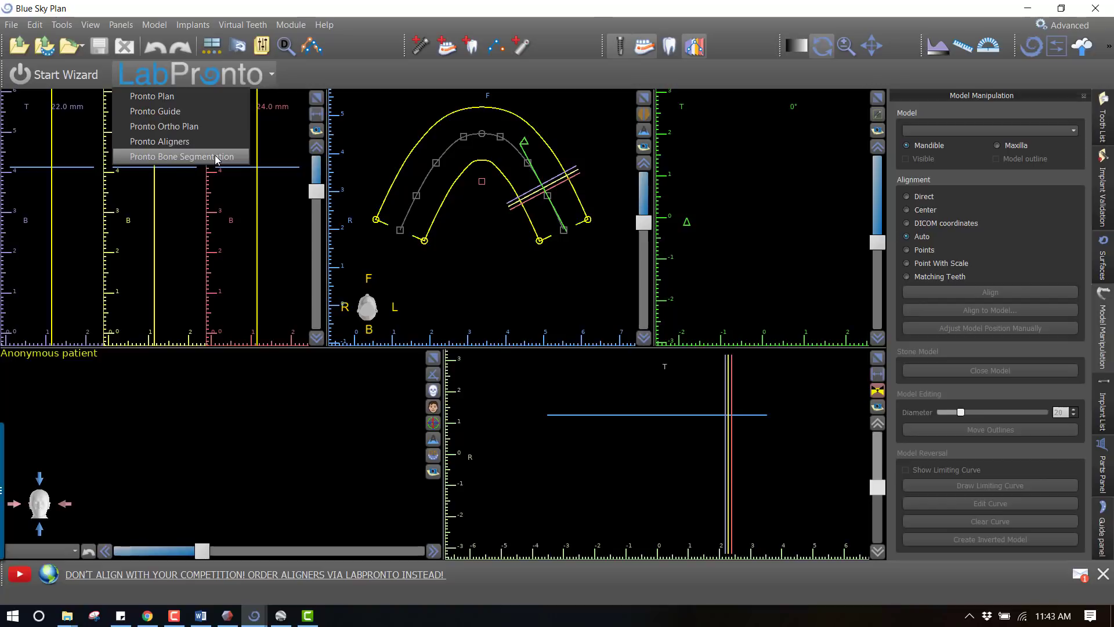
mouse_move(164, 126)
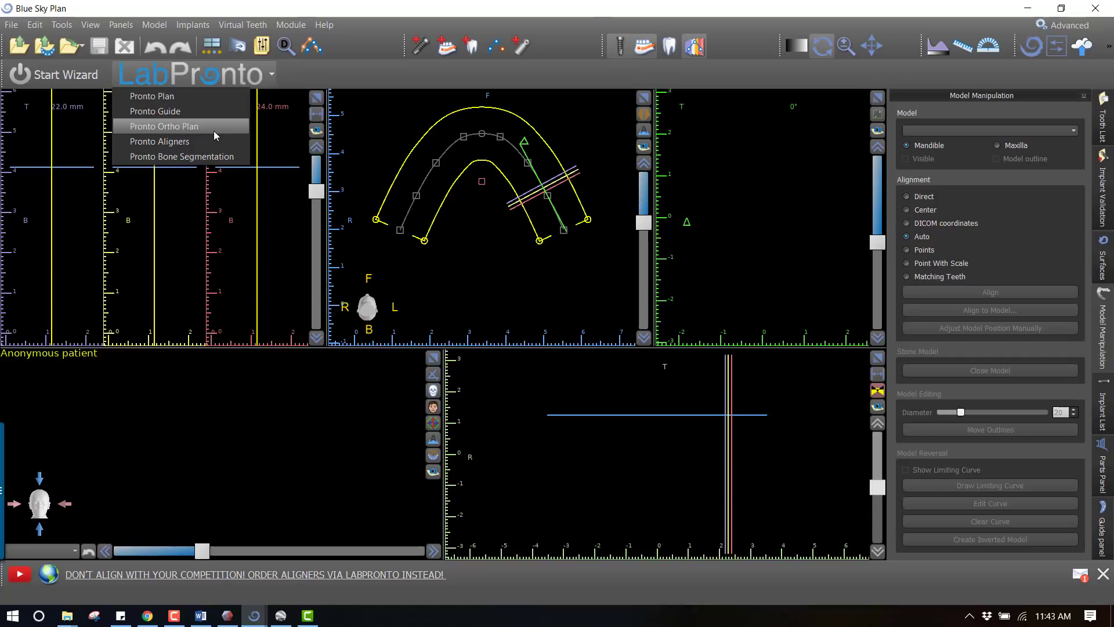
mouse_move(219, 132)
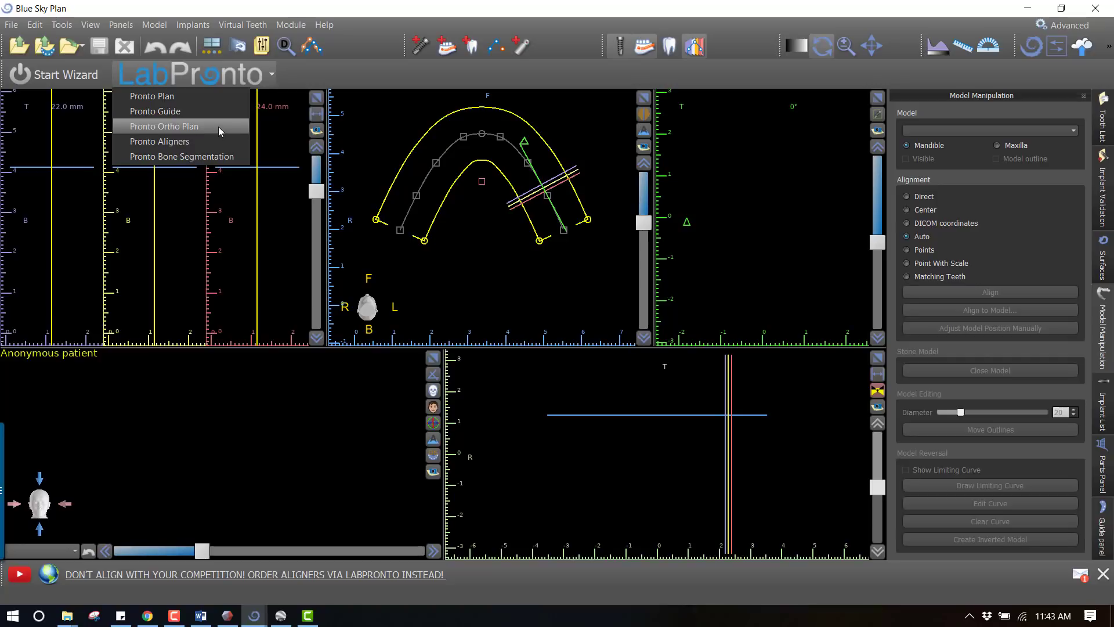
- Order a Pronto Two Jaw Ortho Plan ($195) with 'Fogarty' as the order information
left_click(162, 126)
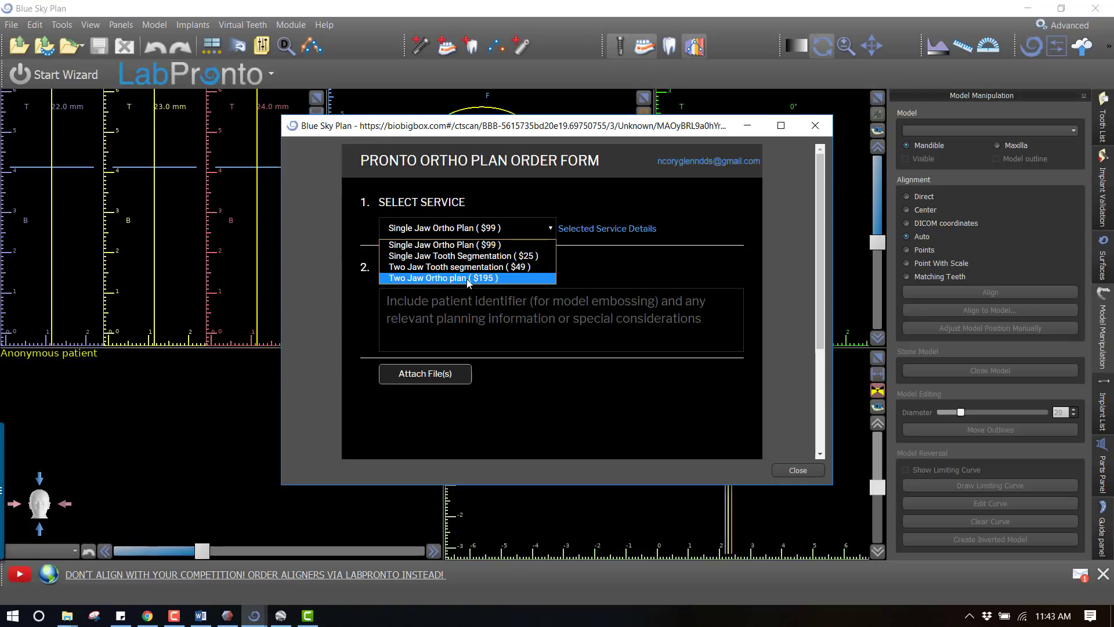
mouse_move(446, 282)
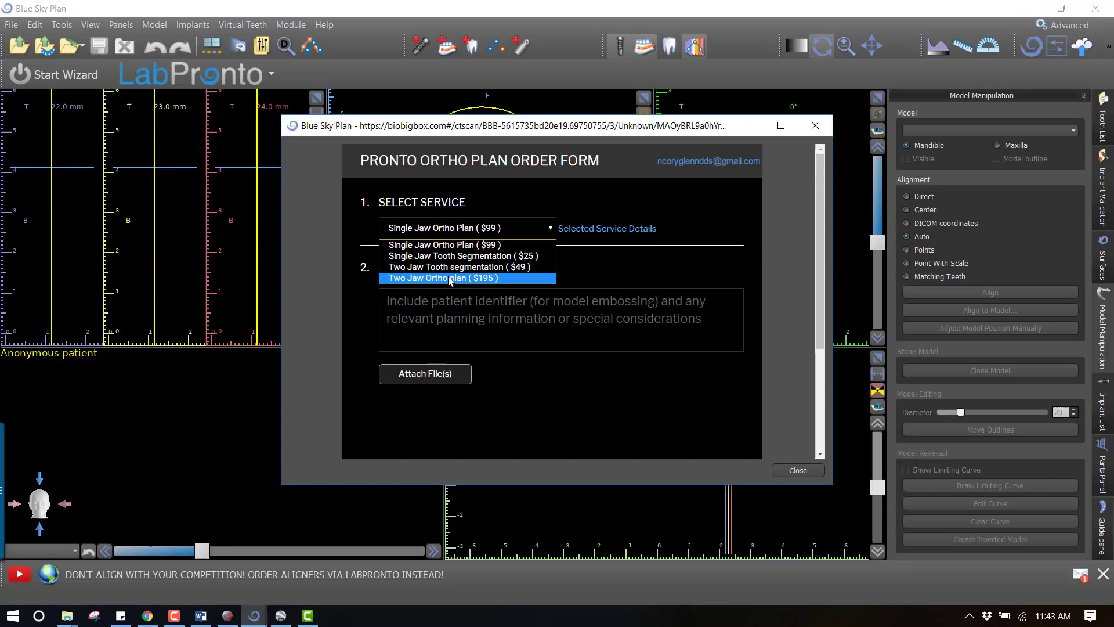
mouse_move(445, 279)
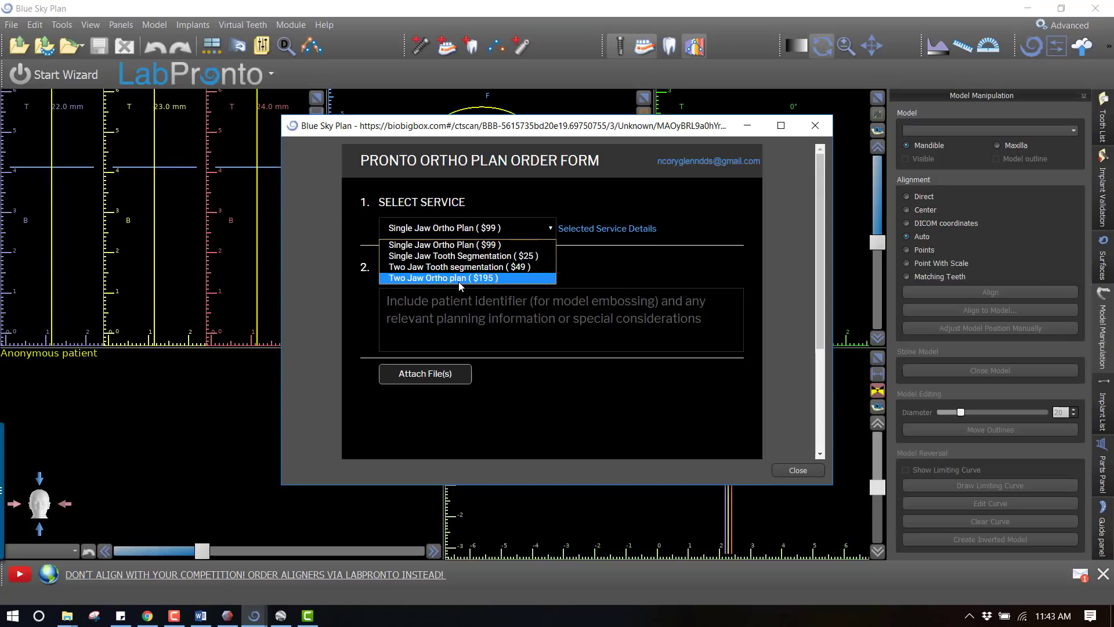
mouse_move(461, 266)
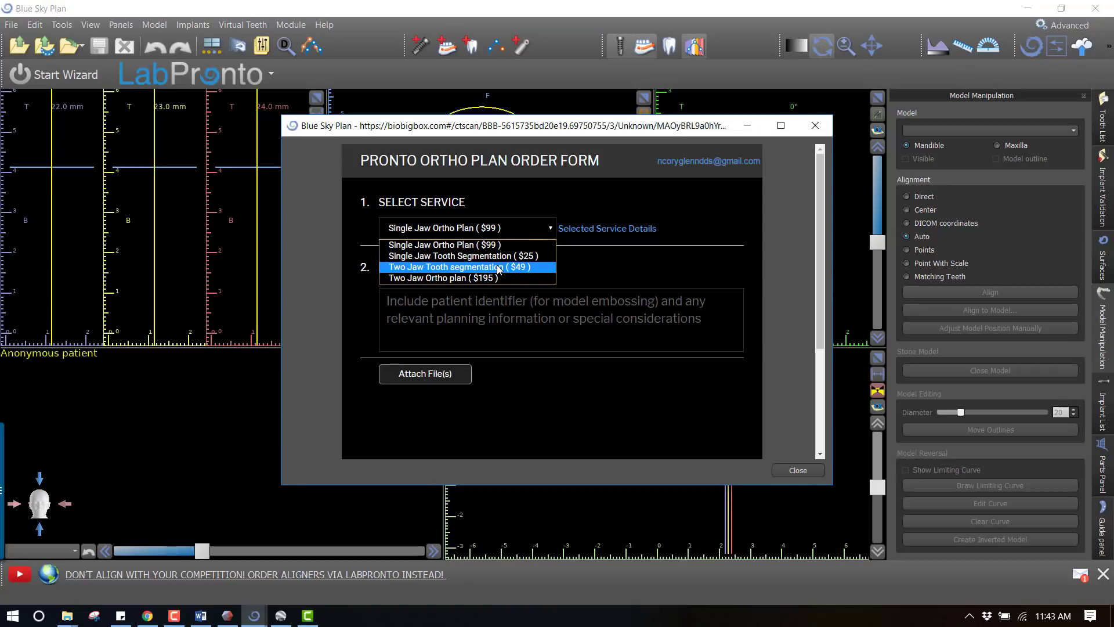
mouse_move(508, 272)
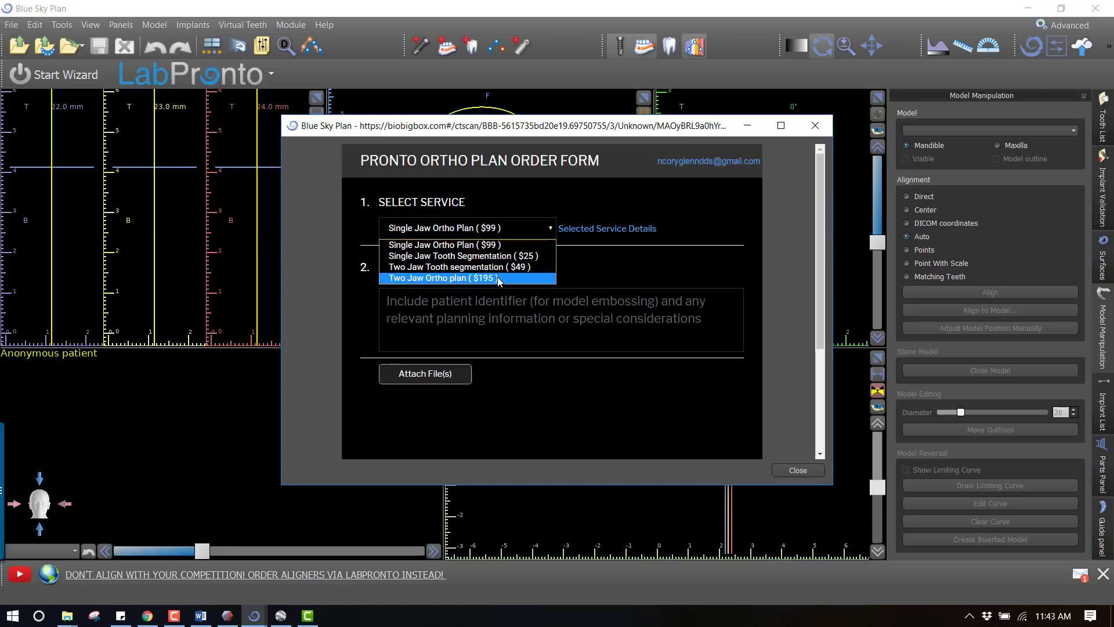
mouse_move(439, 286)
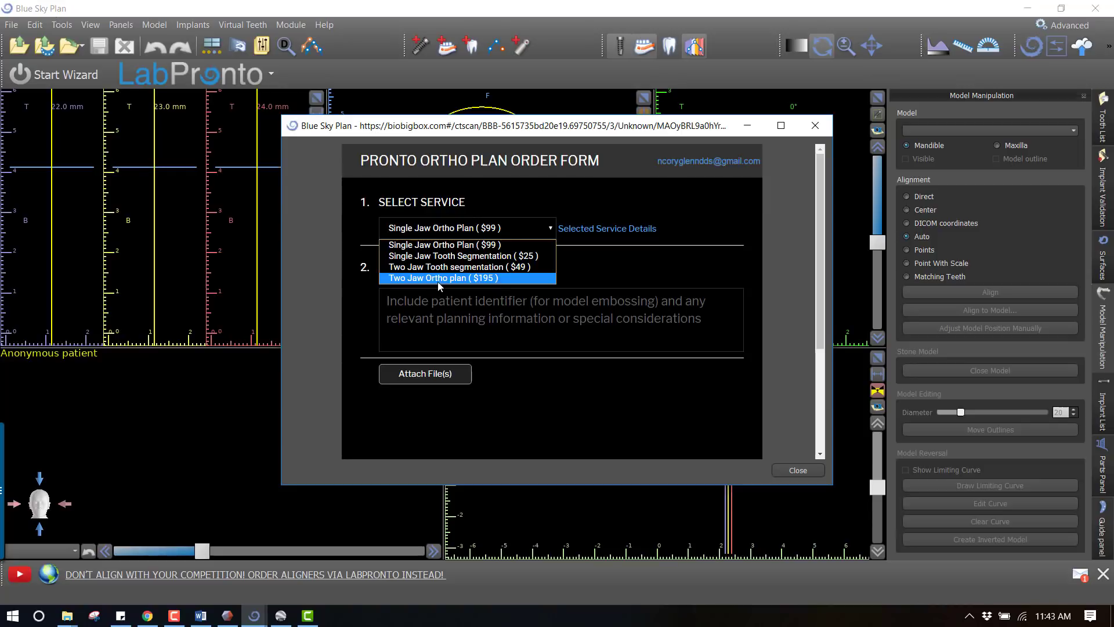
left_click(442, 278)
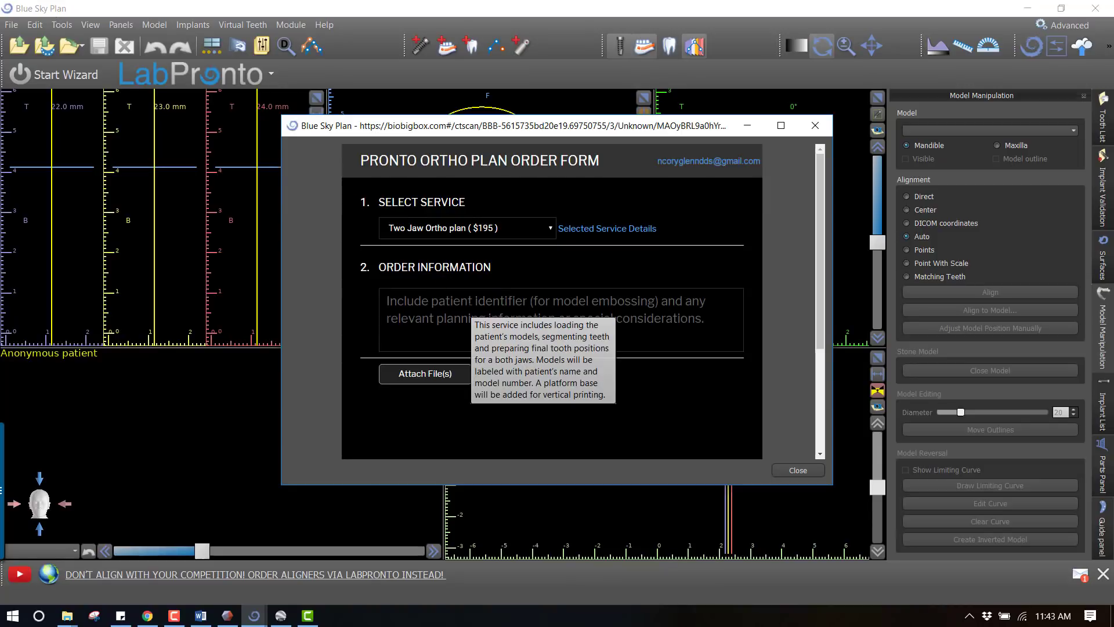
type("Fogarty")
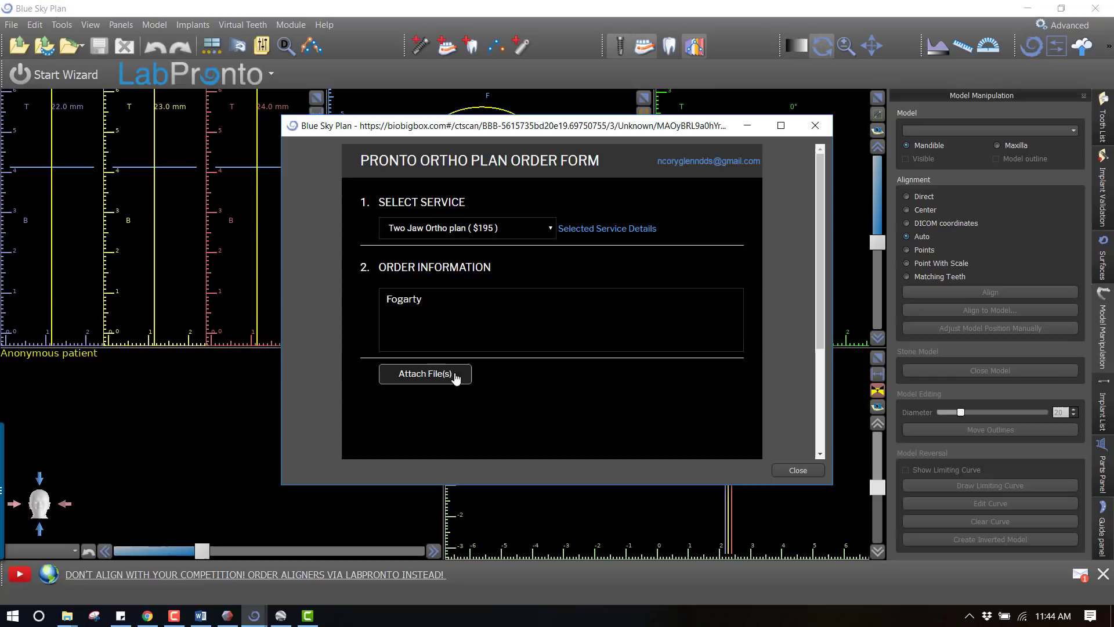
mouse_move(425, 374)
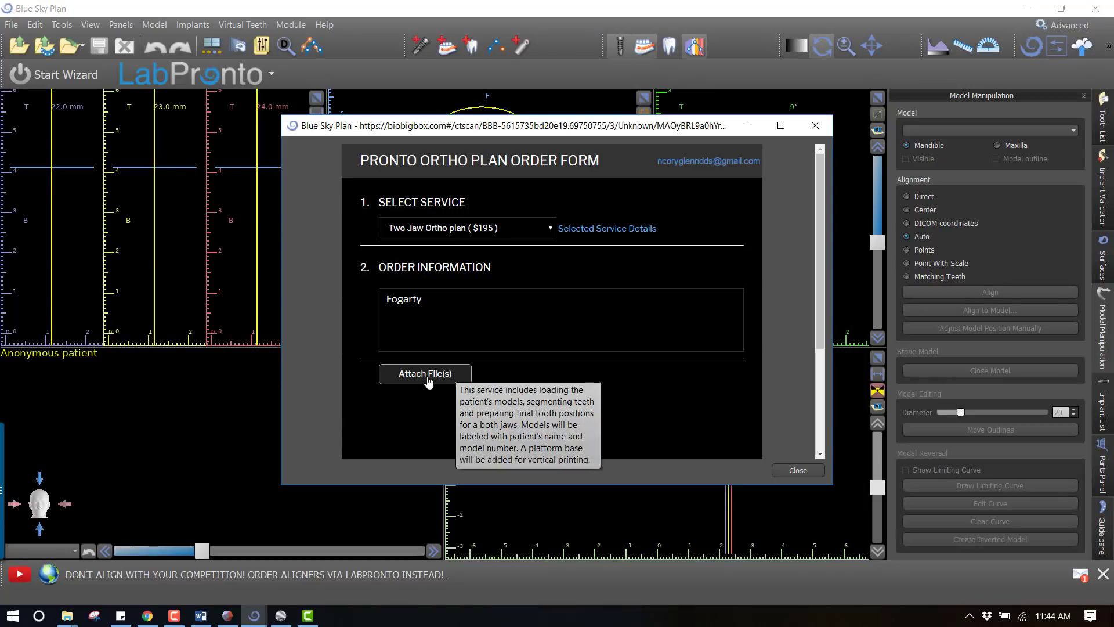
- Attach and upload the lower and upper model STL files to the order
left_click(424, 373)
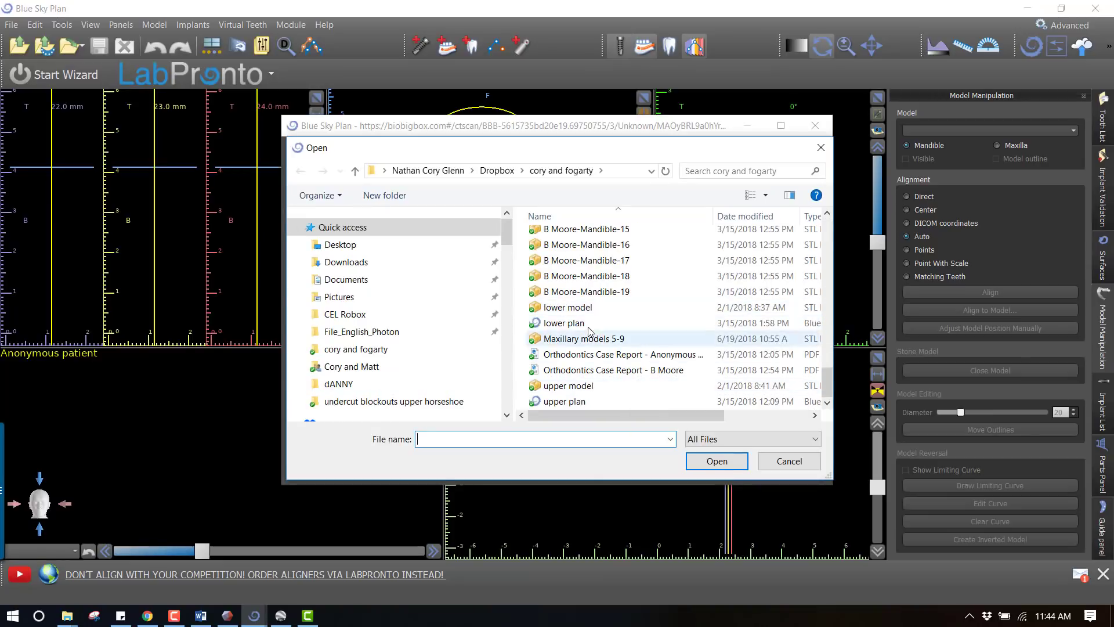
left_click(566, 307)
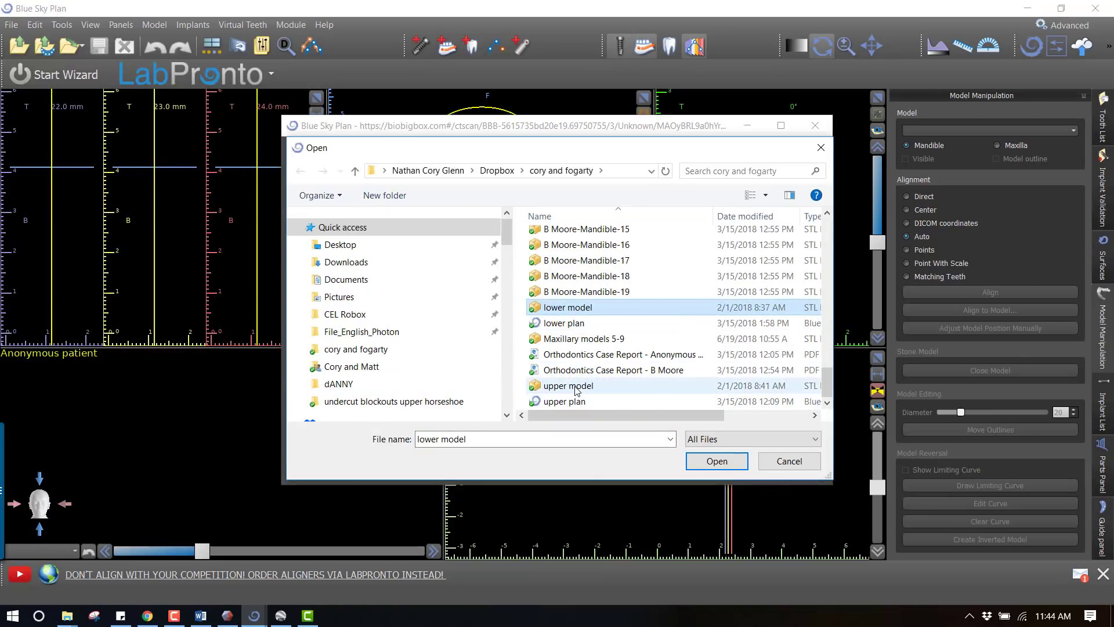
left_click(566, 386)
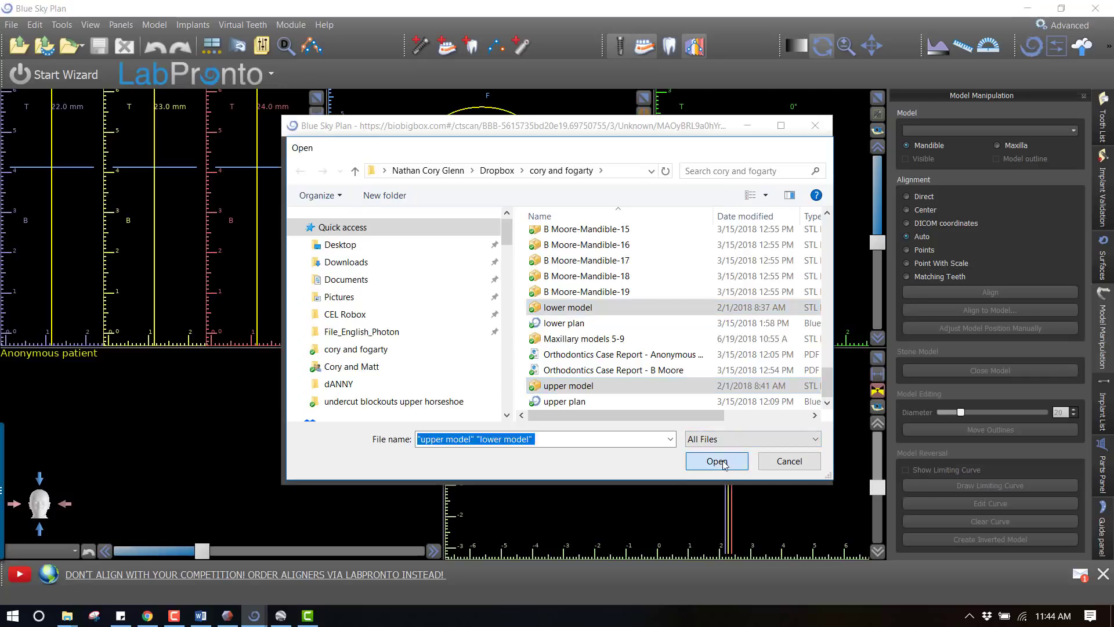
left_click(716, 460)
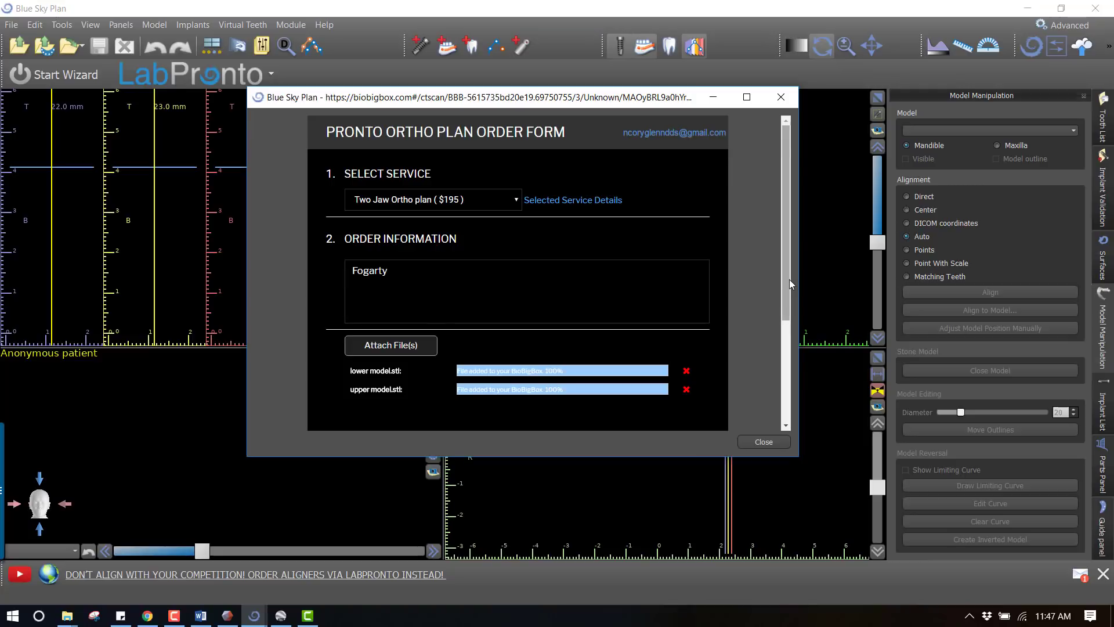
- Maximize the order form to show Confirm Details and the $195 total
scroll("down", 3)
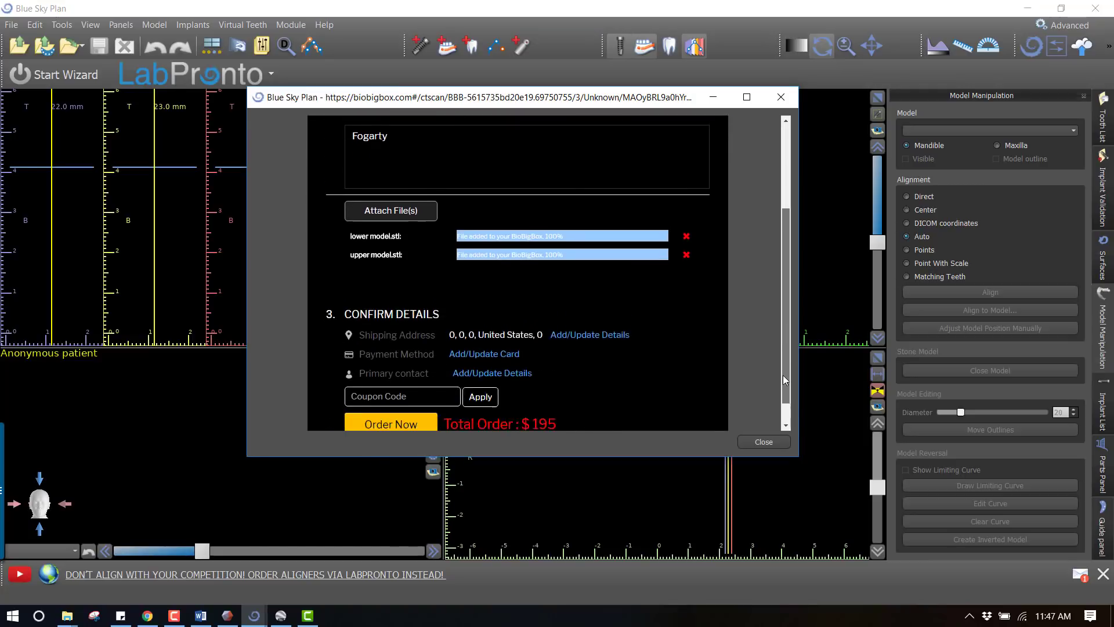
left_click(747, 97)
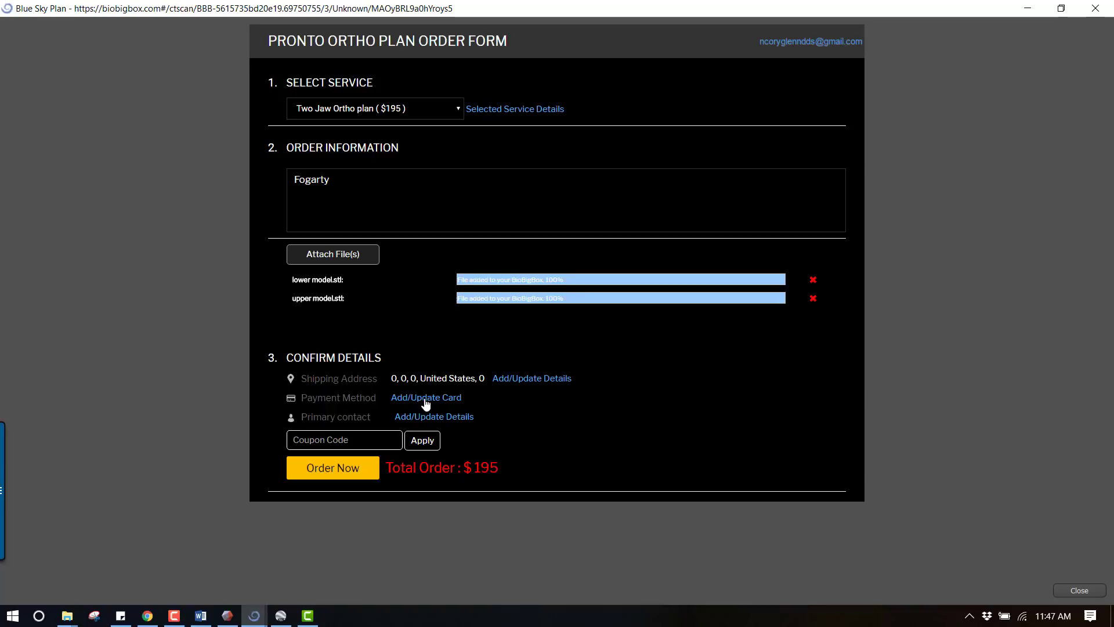
mouse_move(362, 469)
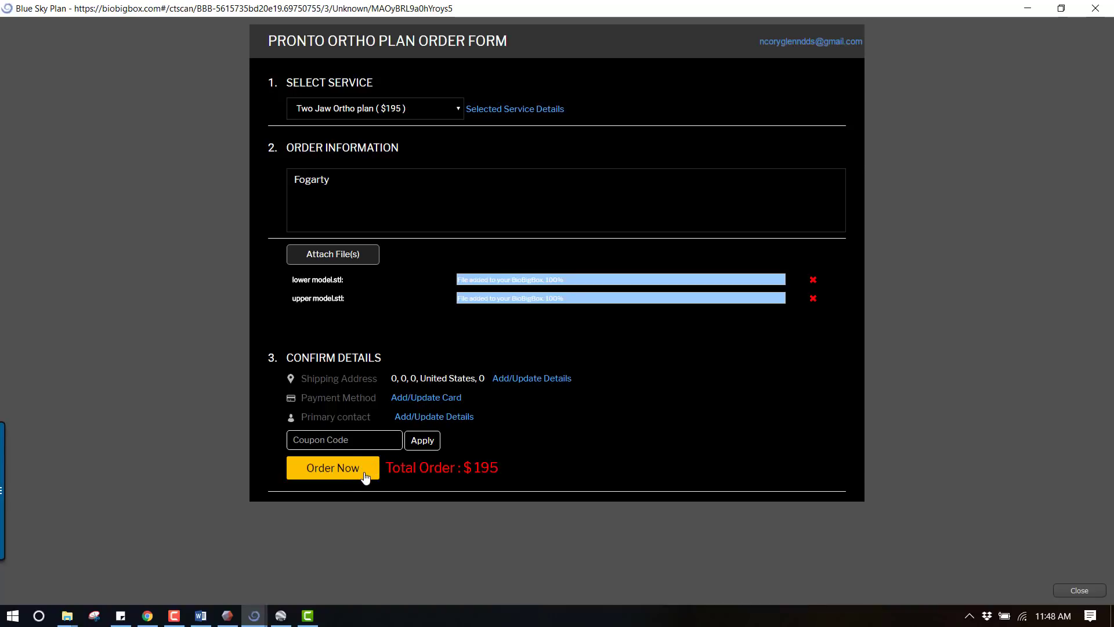
mouse_move(348, 480)
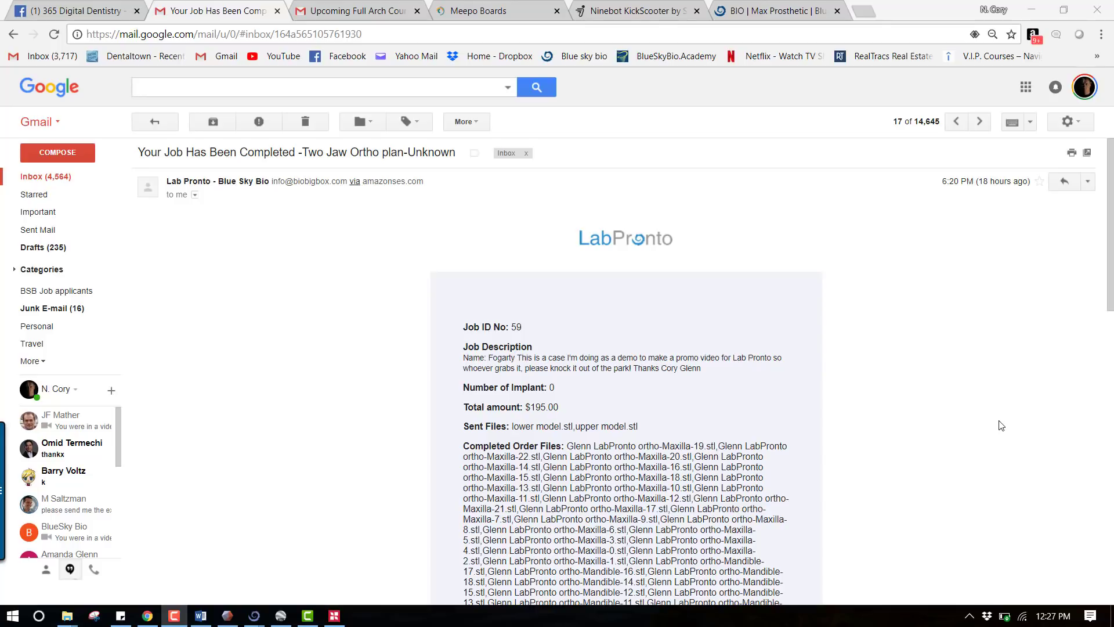
mouse_move(1006, 321)
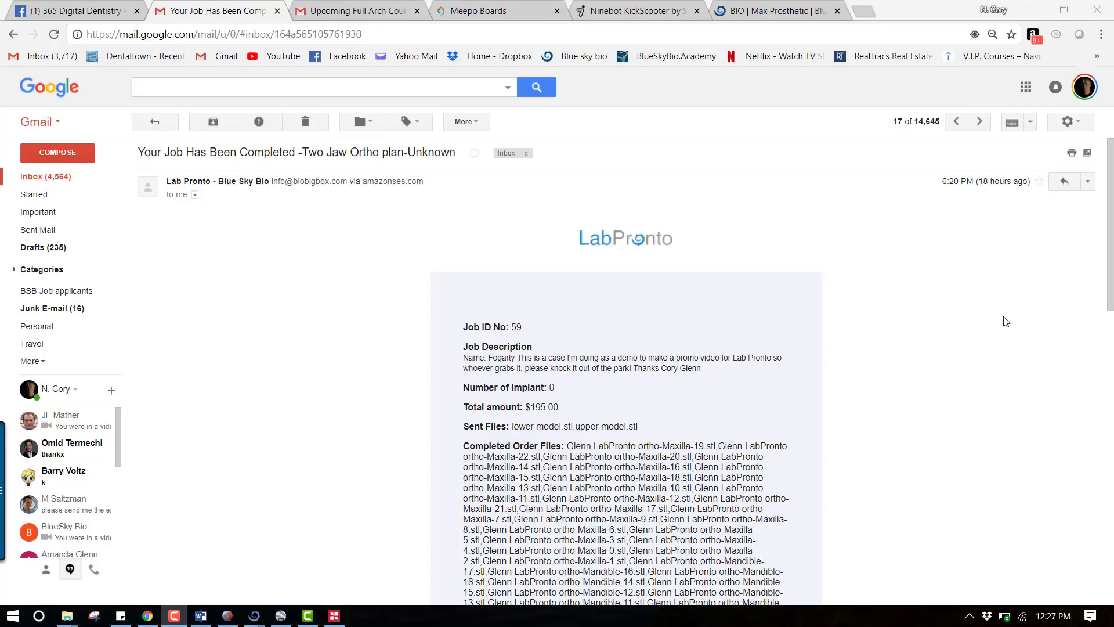
mouse_move(986, 181)
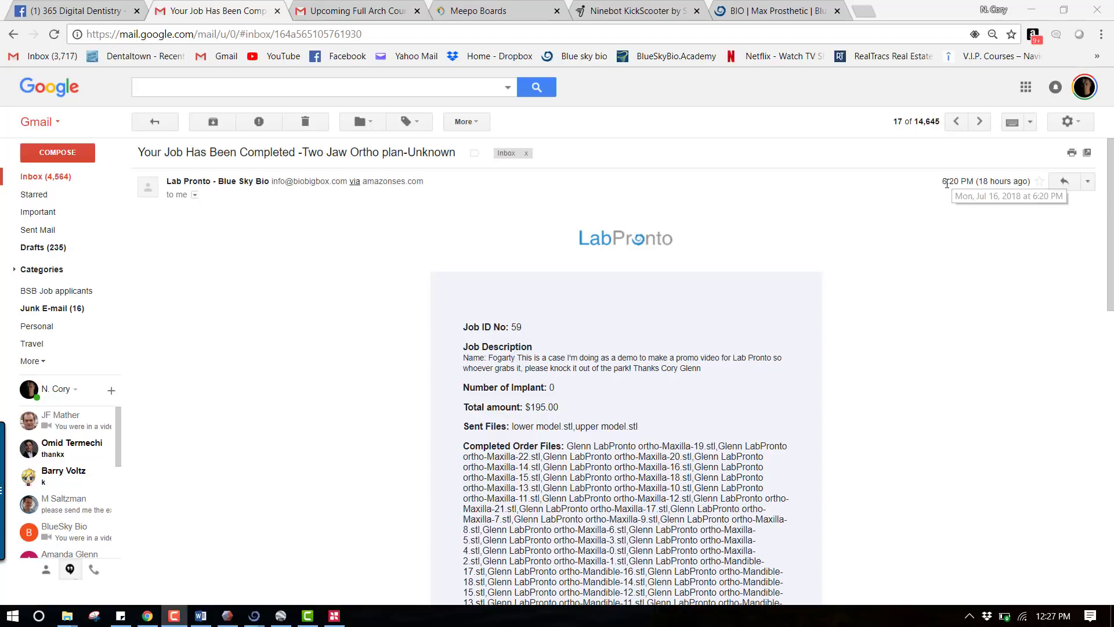
mouse_move(779, 590)
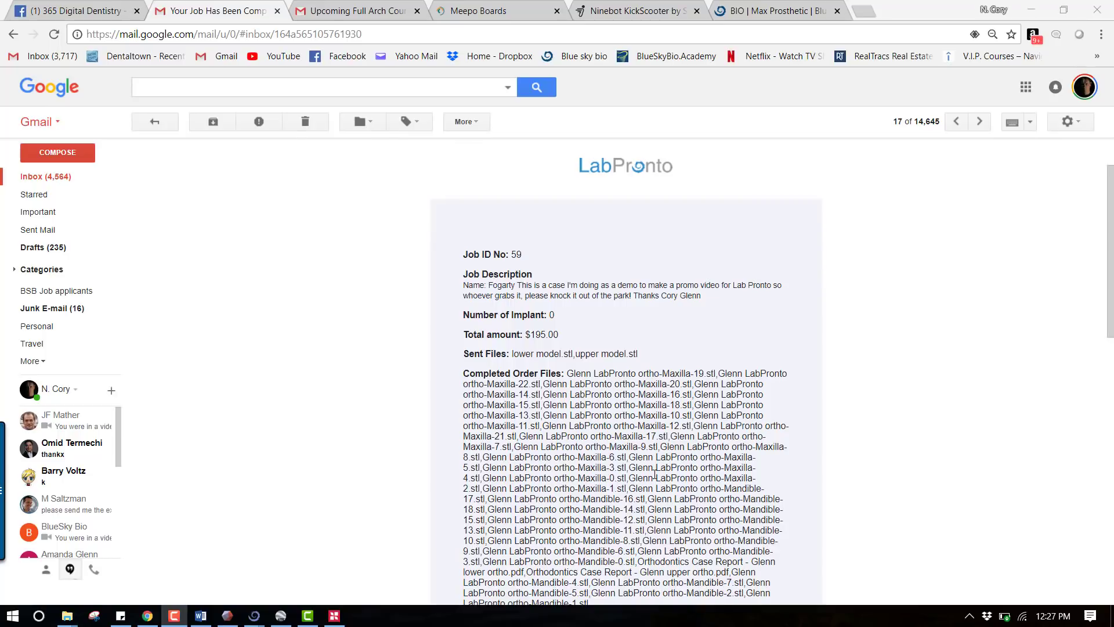
- Open Download files in the LabPronto completion email to reach the shared files
scroll("down", 3)
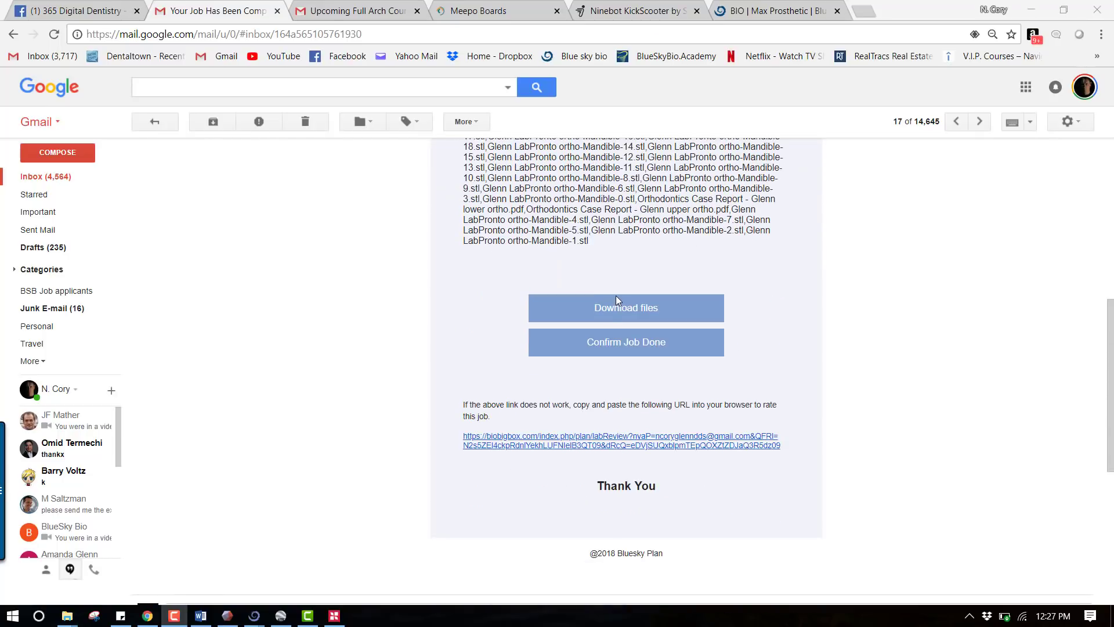
left_click(625, 307)
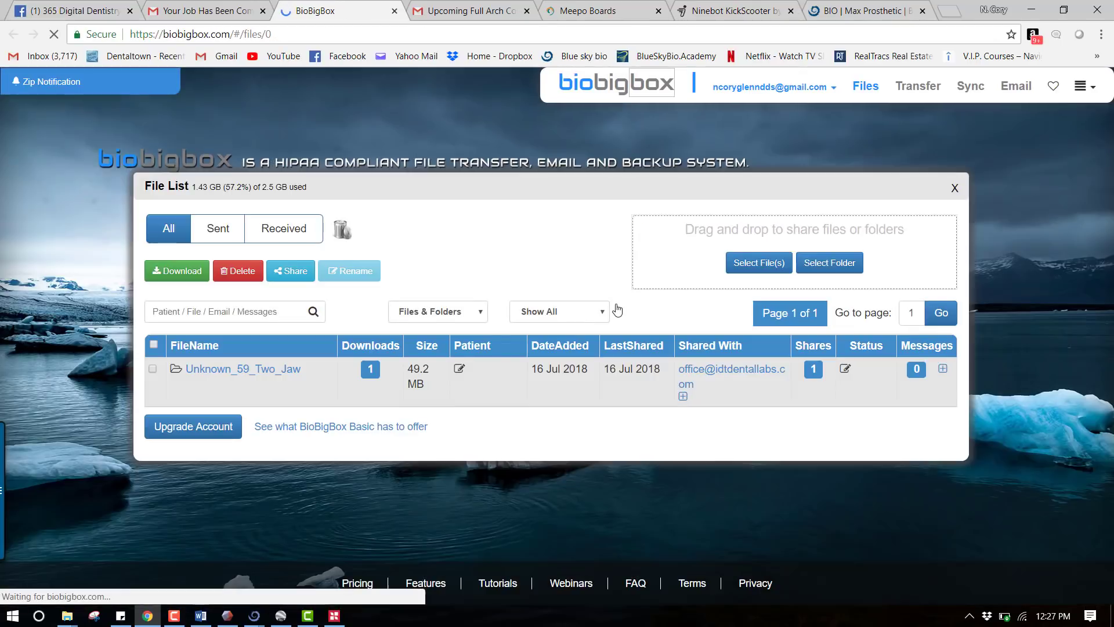
- Download the Unknown_59_Two_Jaw folder from BioBigBox
left_click(152, 368)
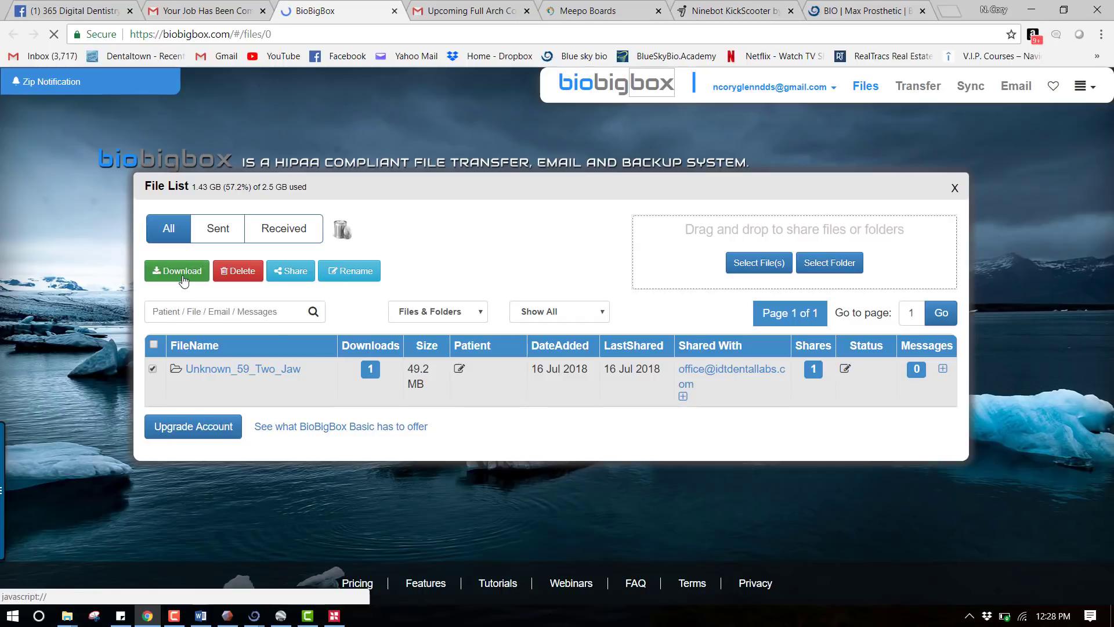
left_click(177, 271)
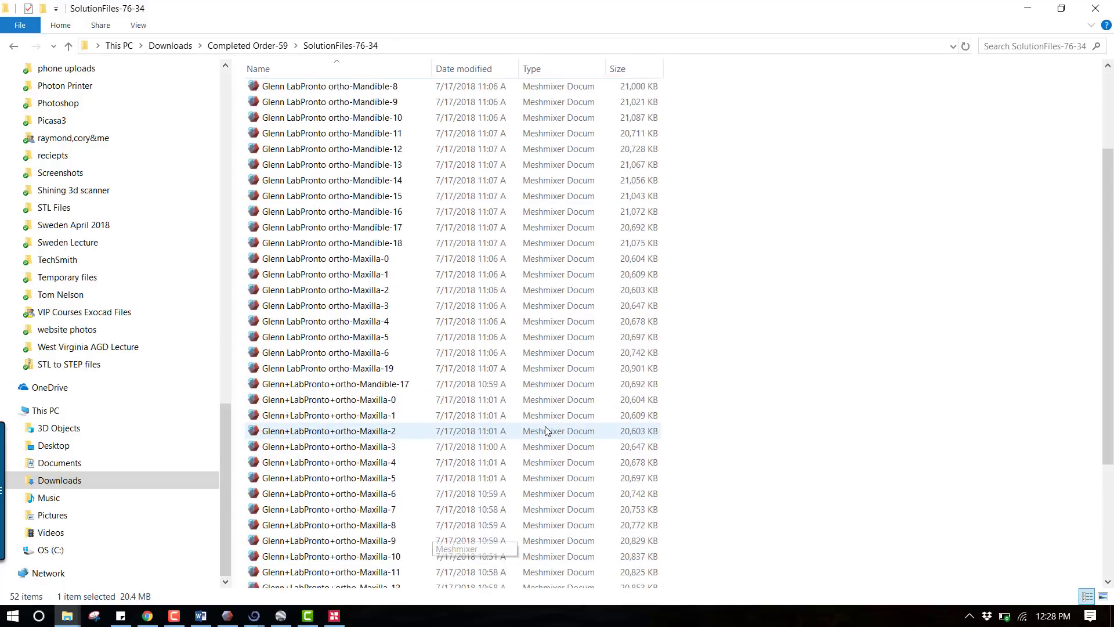
- Open the lower-arch Orthodontics Case Report PDF from the downloaded files
scroll("down", 3)
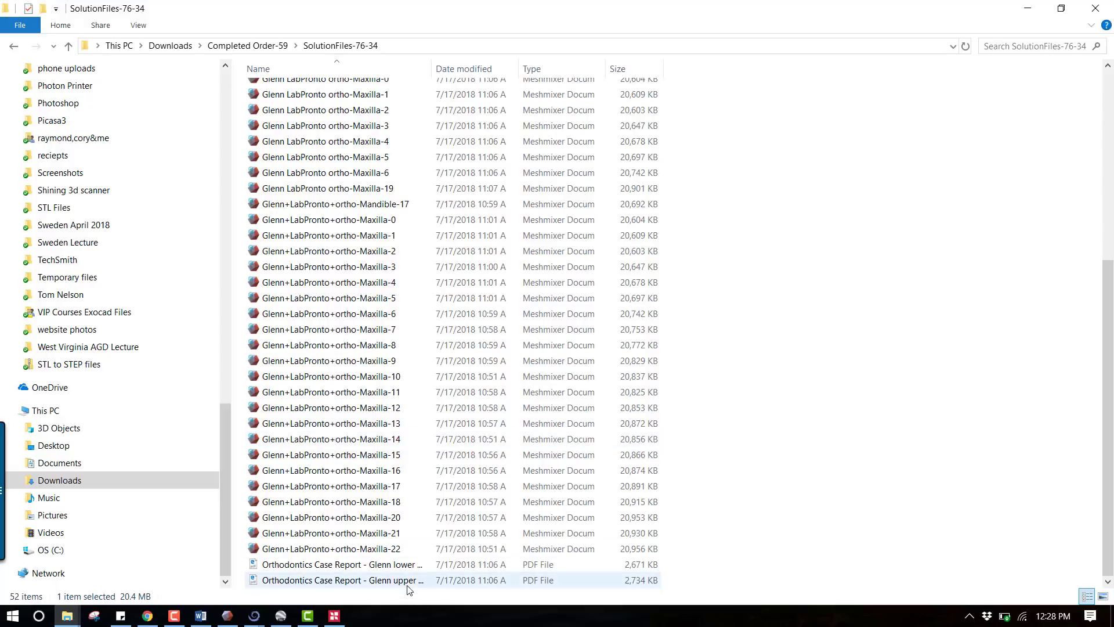
left_click(341, 564)
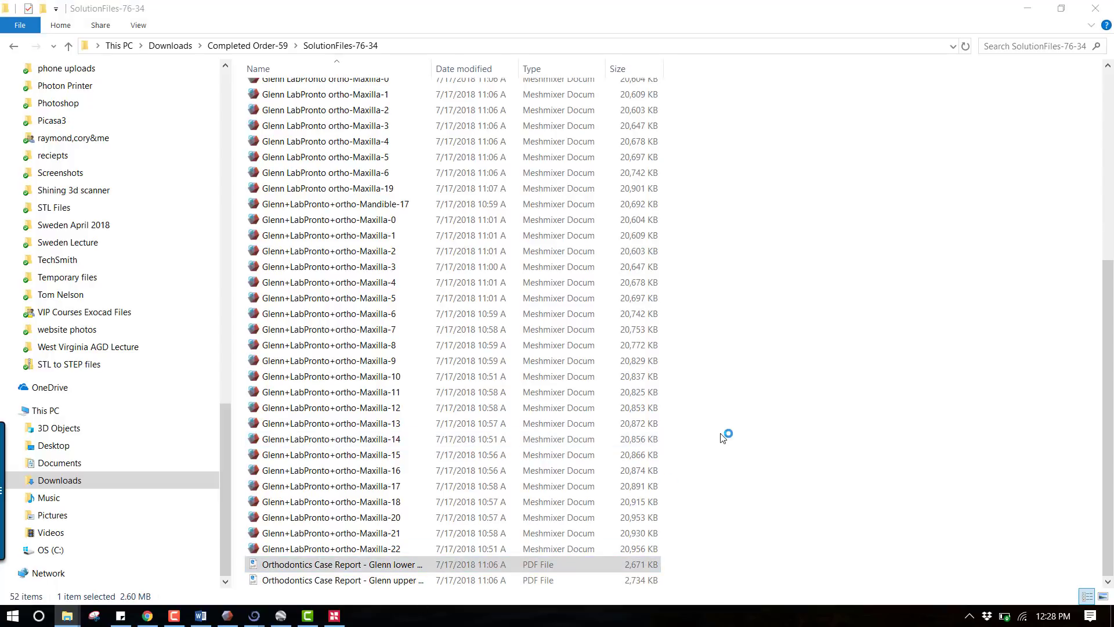
double_click(341, 564)
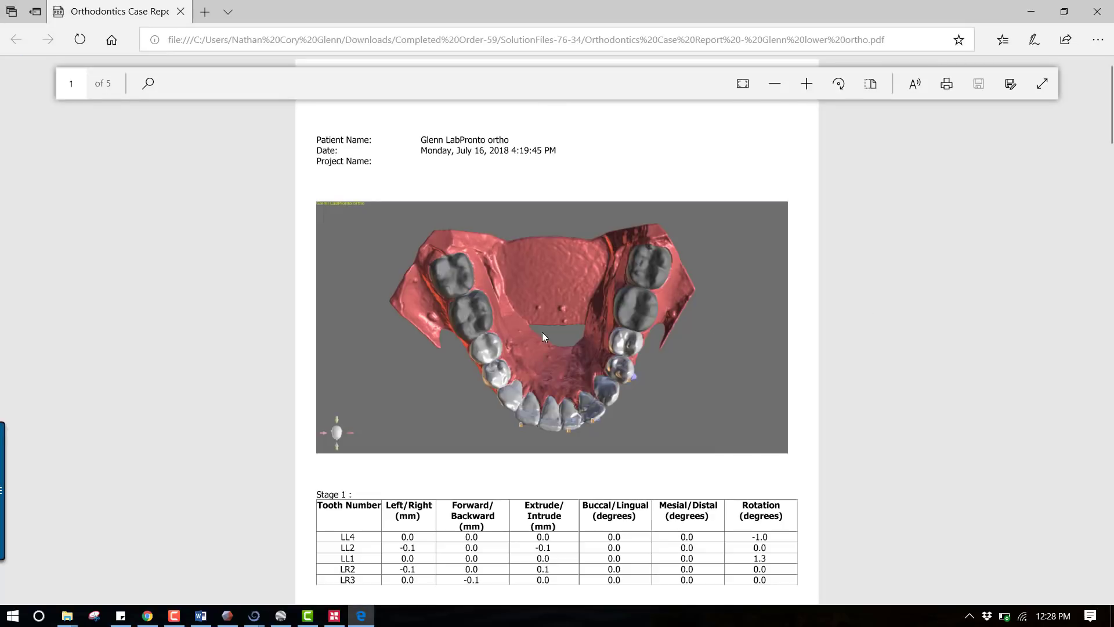
- Scroll through the lower-arch report's stage-by-stage tooth movement tables in Edge
scroll("down", 3)
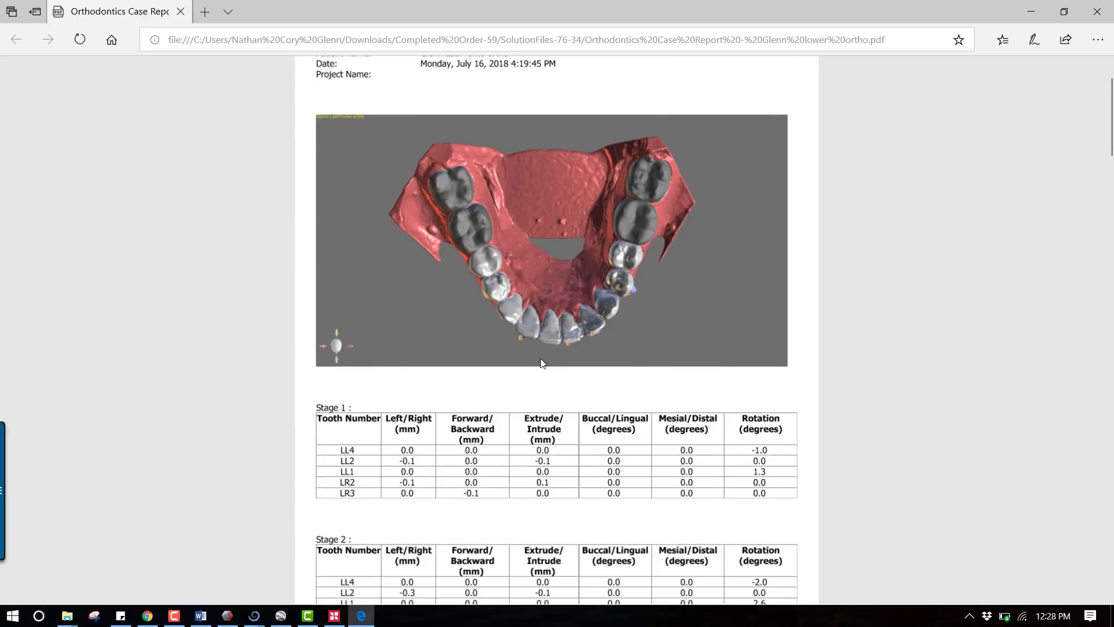
scroll("down", 3)
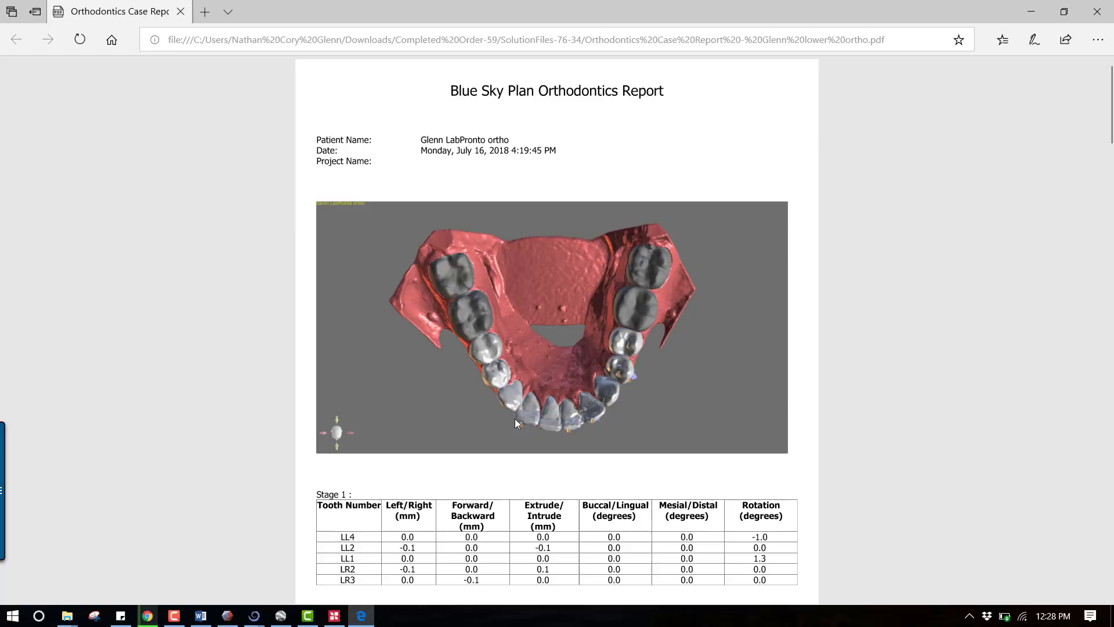
mouse_move(1101, 12)
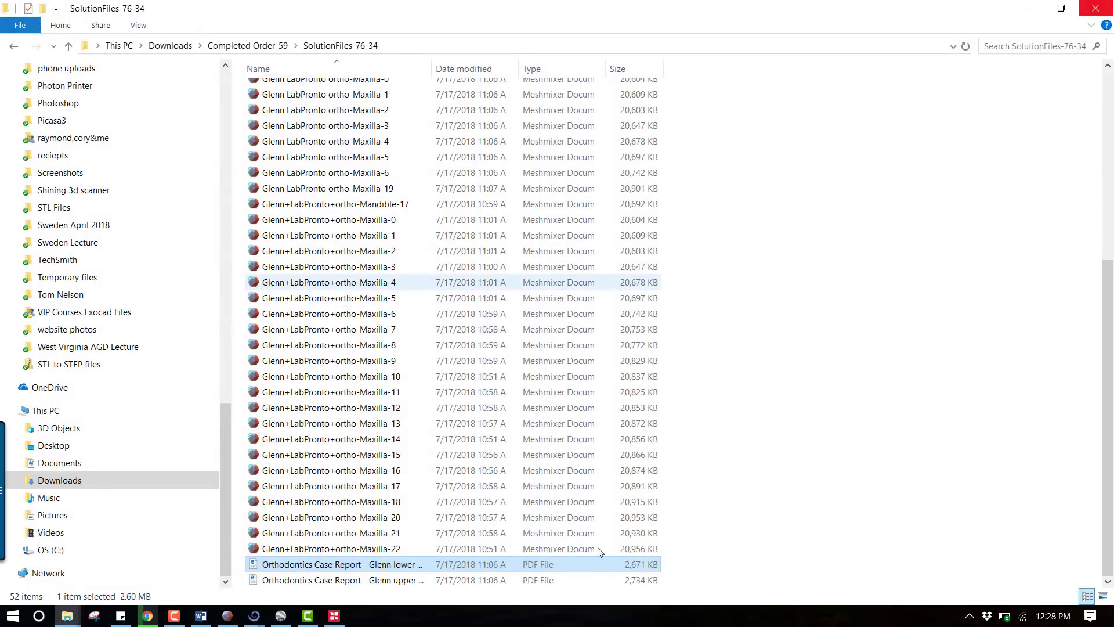
- Bring RayWare to the front from File Explorer via the taskbar
left_click(342, 565)
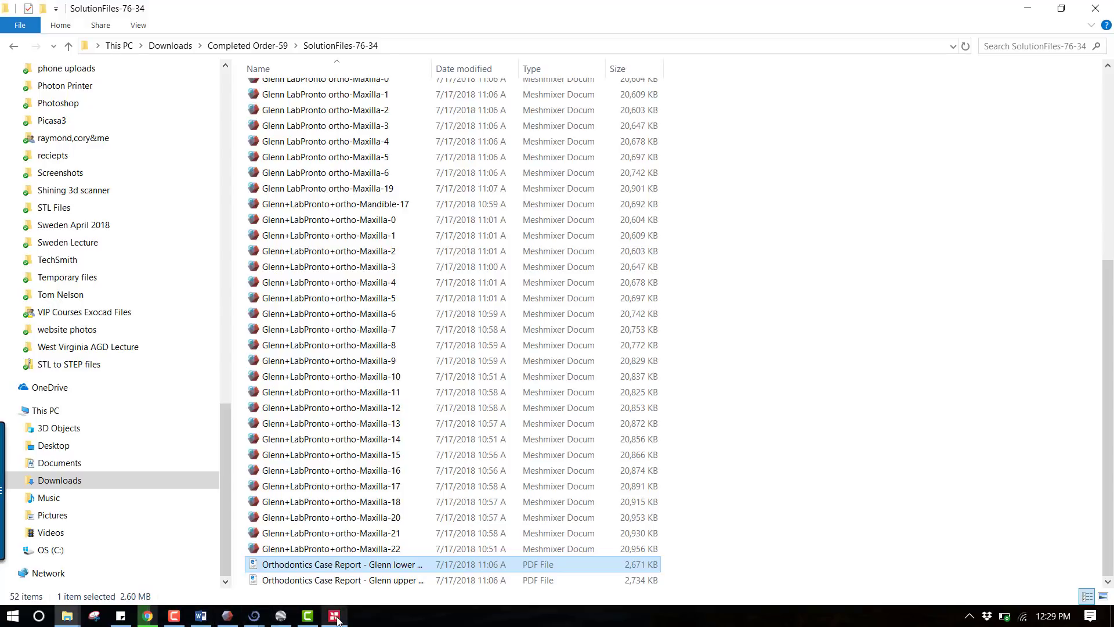
left_click(334, 615)
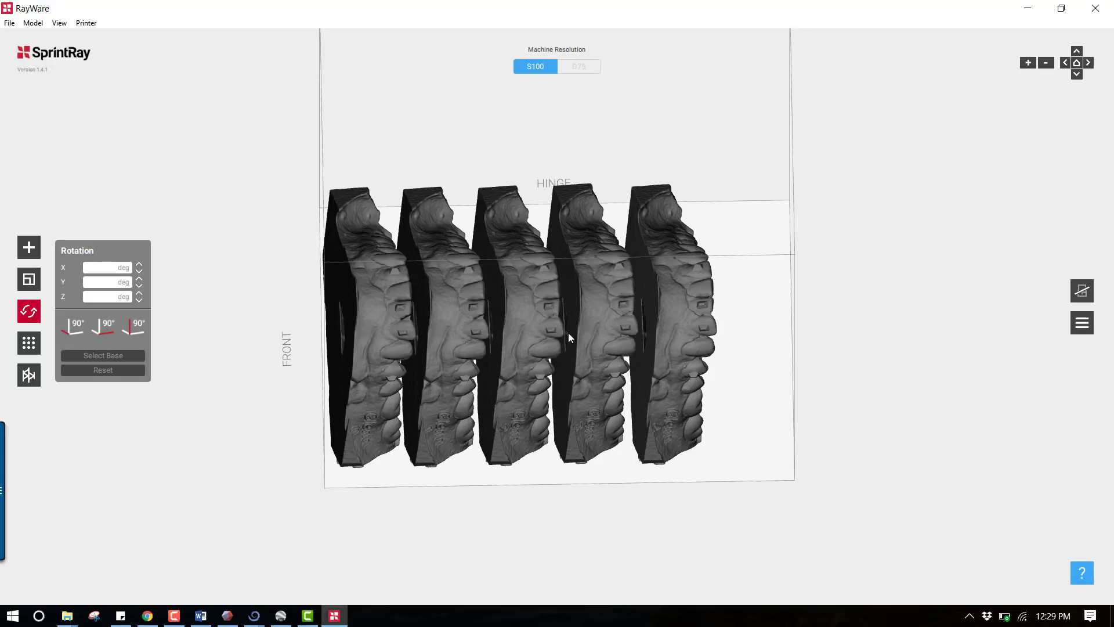
mouse_move(608, 307)
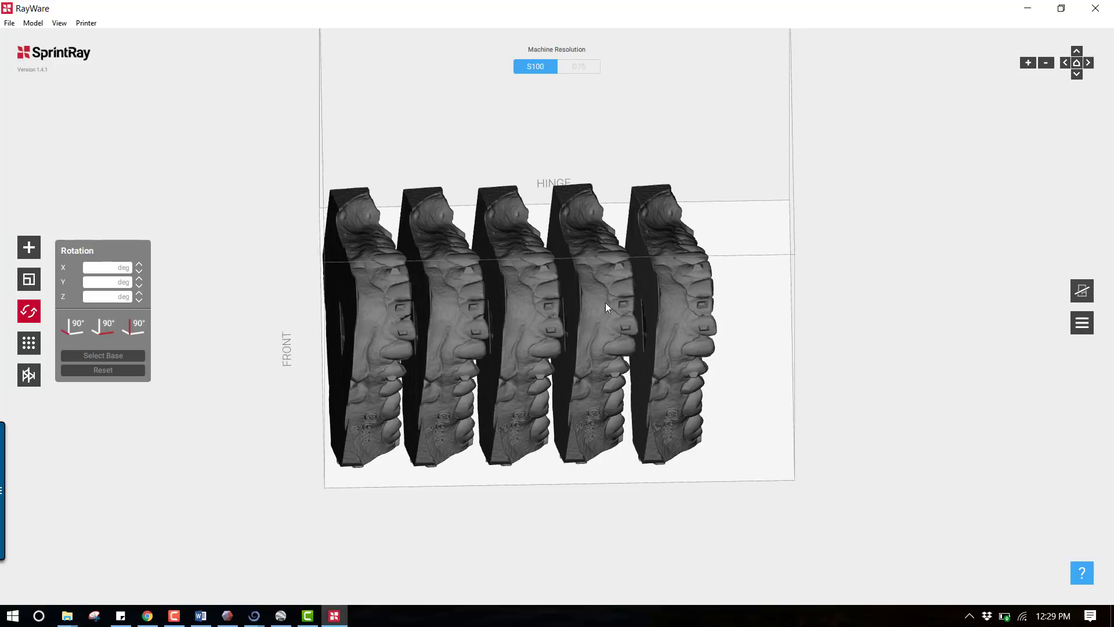
mouse_move(567, 393)
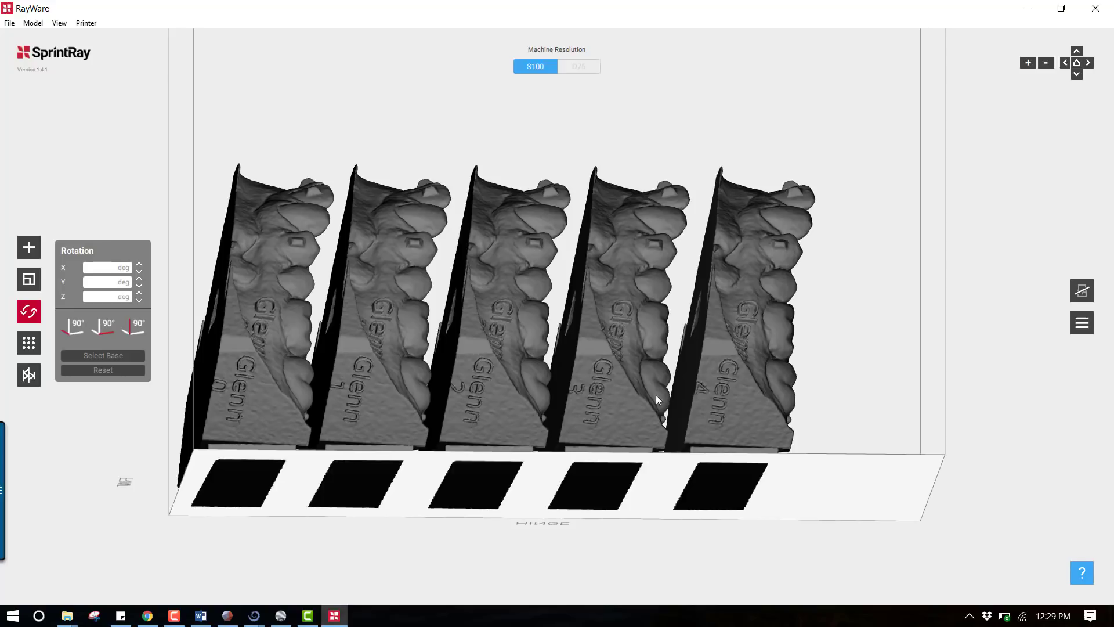
left_click_drag(655, 399, 599, 155)
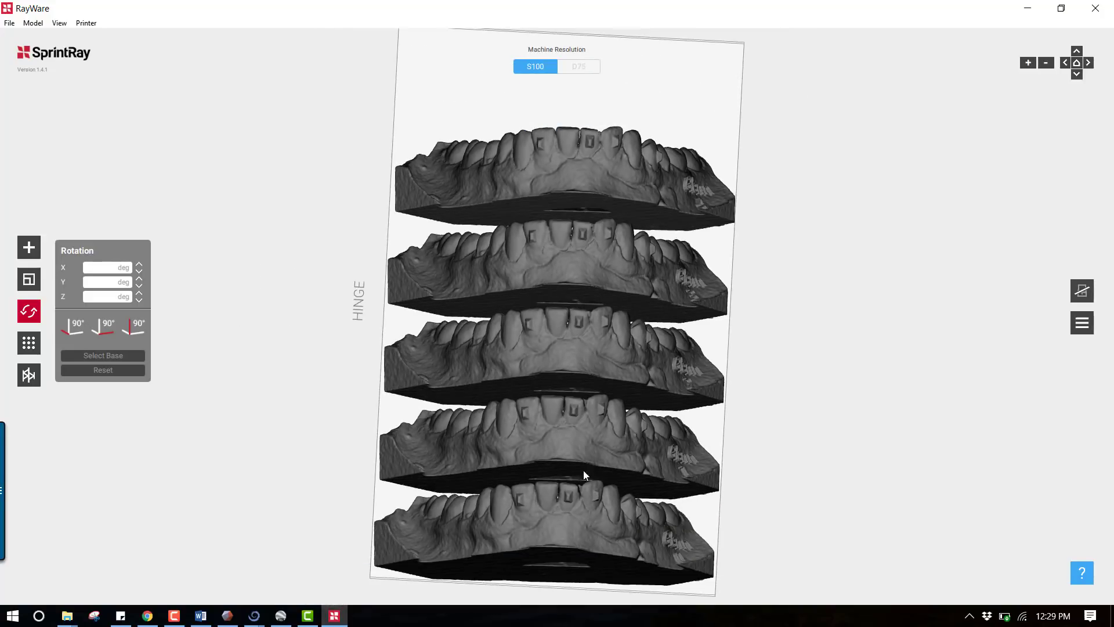
mouse_move(567, 490)
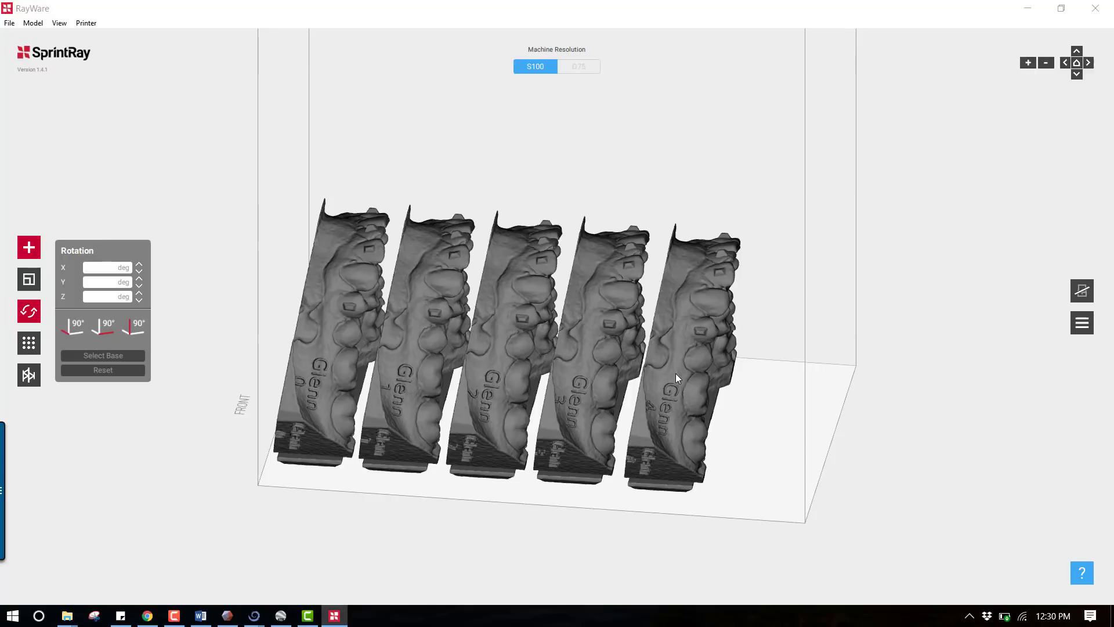
- Load the Mandible-5 model file onto the RayWare build plate
left_click(28, 247)
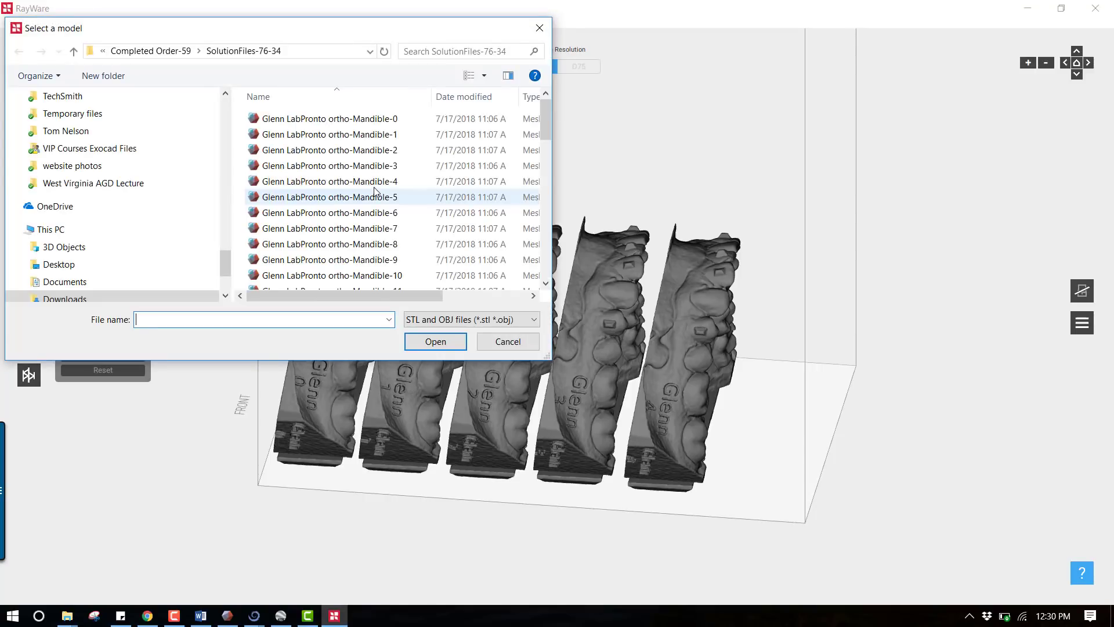
left_click(329, 197)
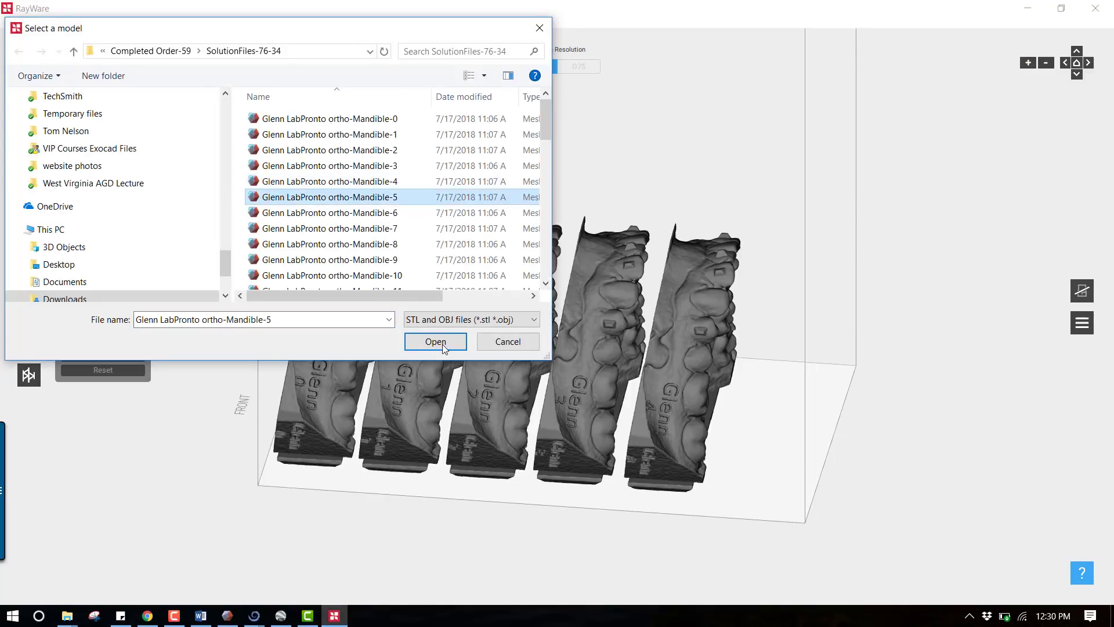
left_click(434, 342)
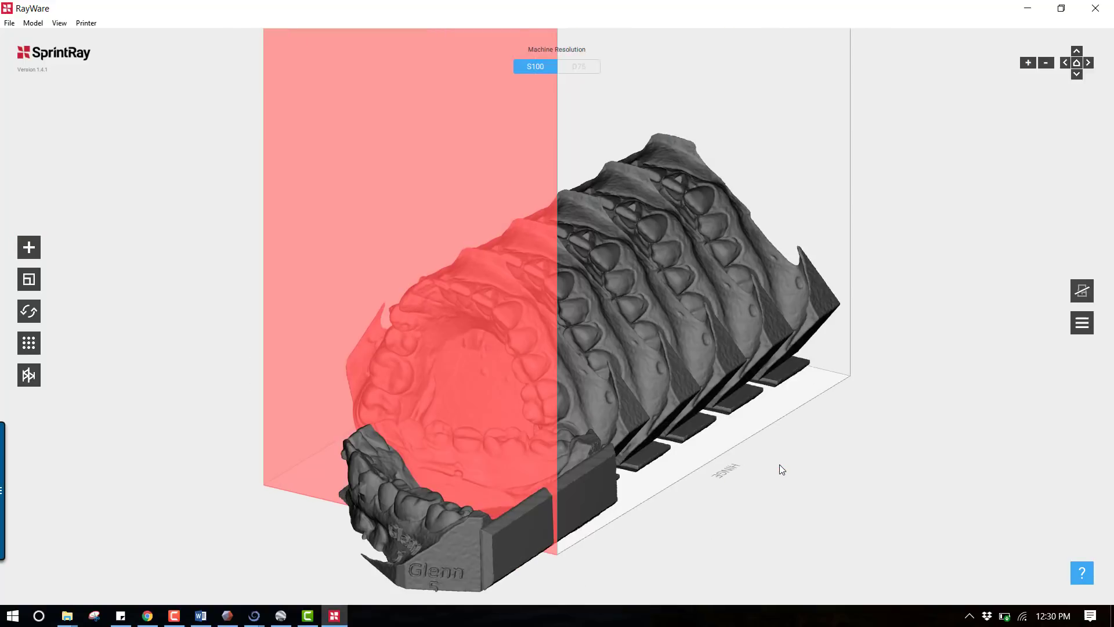
- Select Mandible-5 and rotate it upright as the sixth arch in the row
left_click(440, 497)
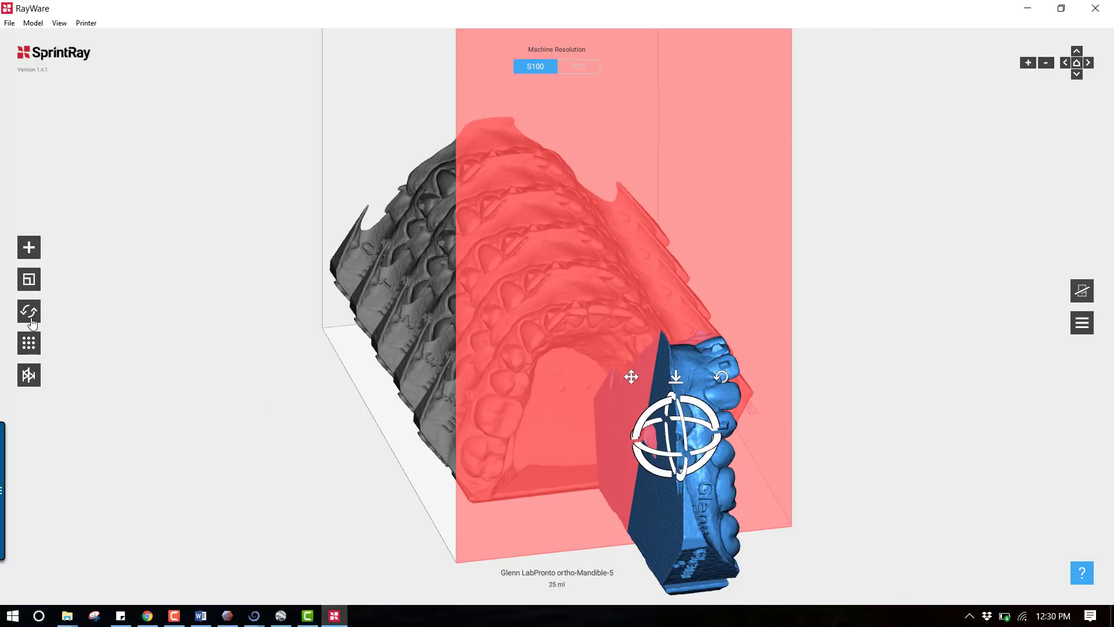
left_click(28, 311)
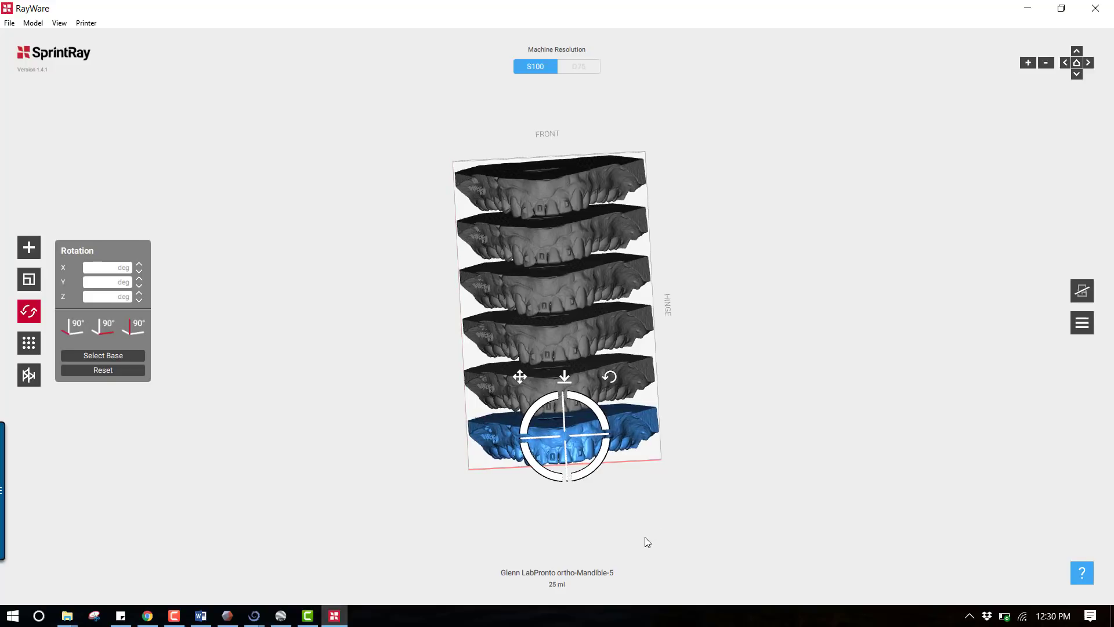
mouse_move(581, 443)
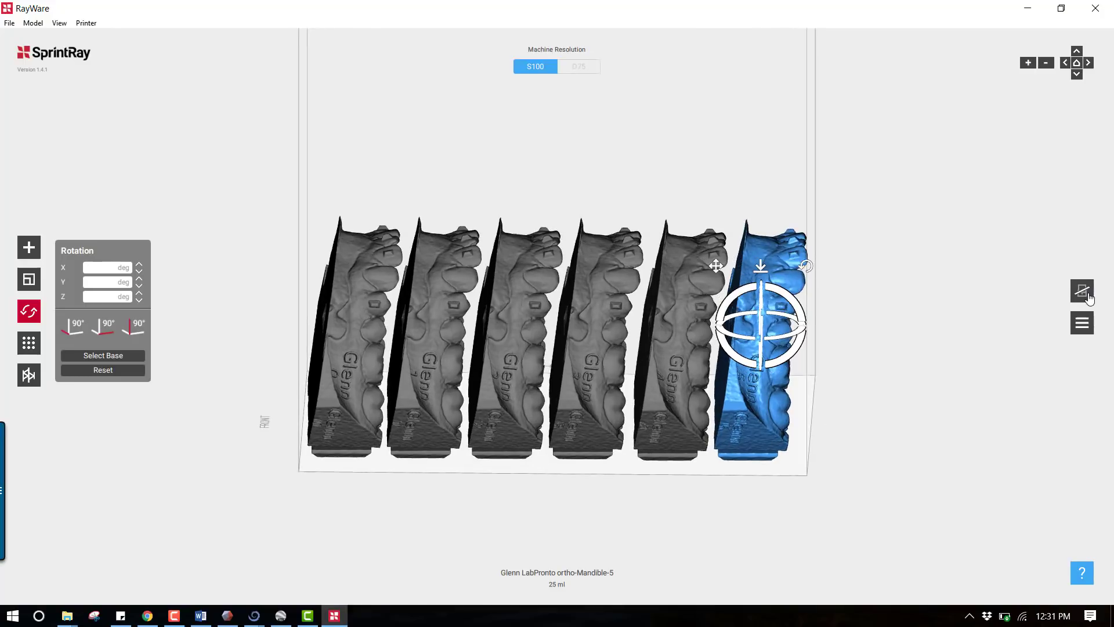
- Set print material to Next Dent Model and layer thickness to 100 microns
left_click(1082, 292)
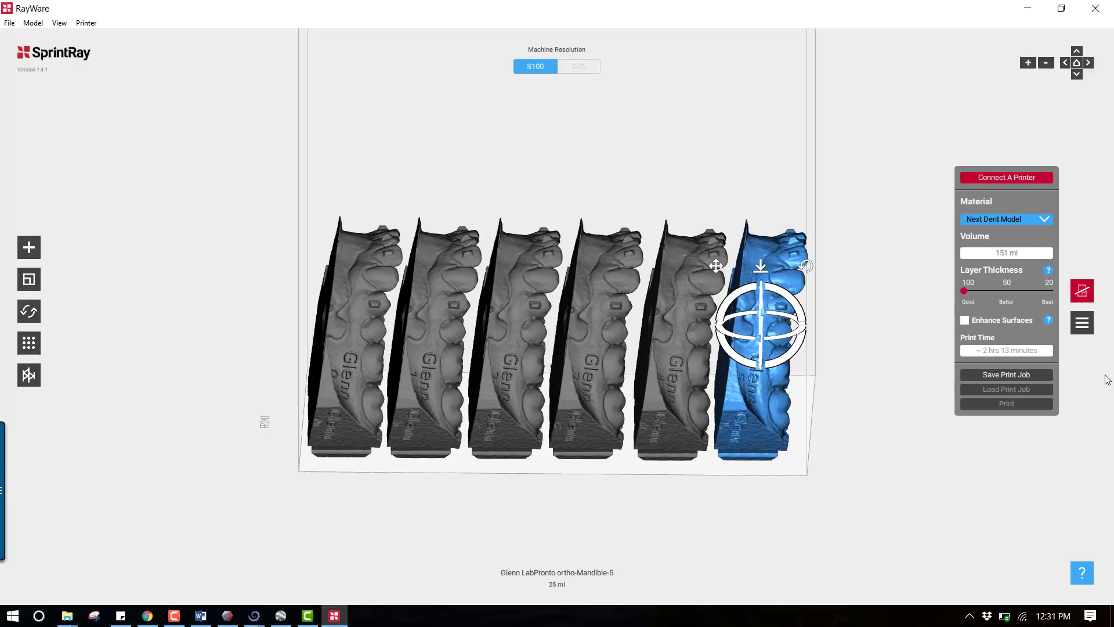
mouse_move(1012, 346)
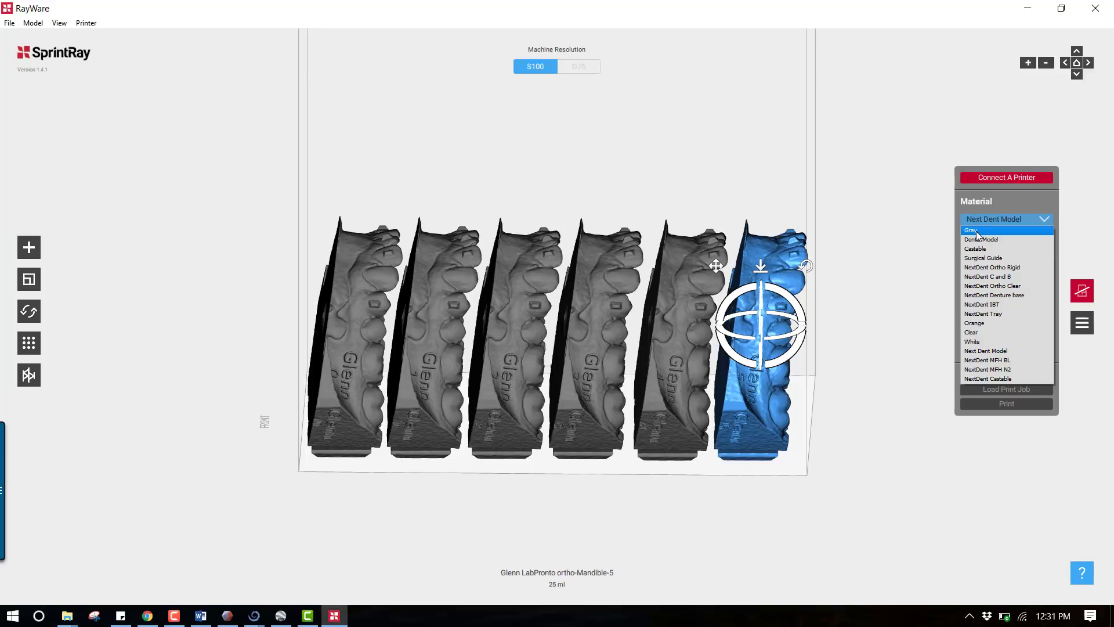
mouse_move(1006, 369)
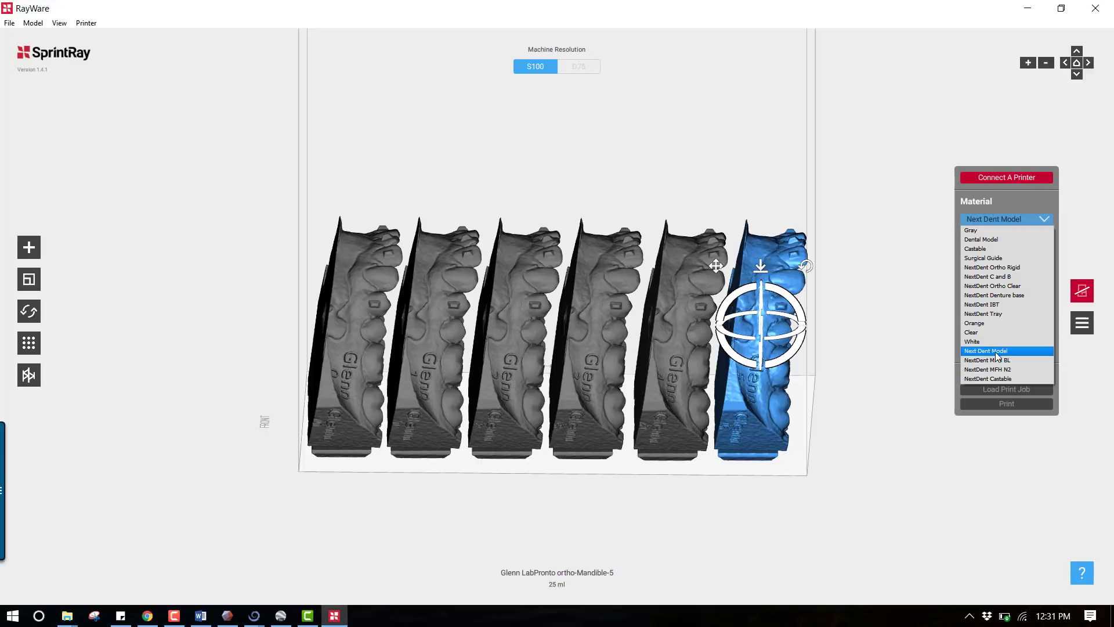
left_click(985, 350)
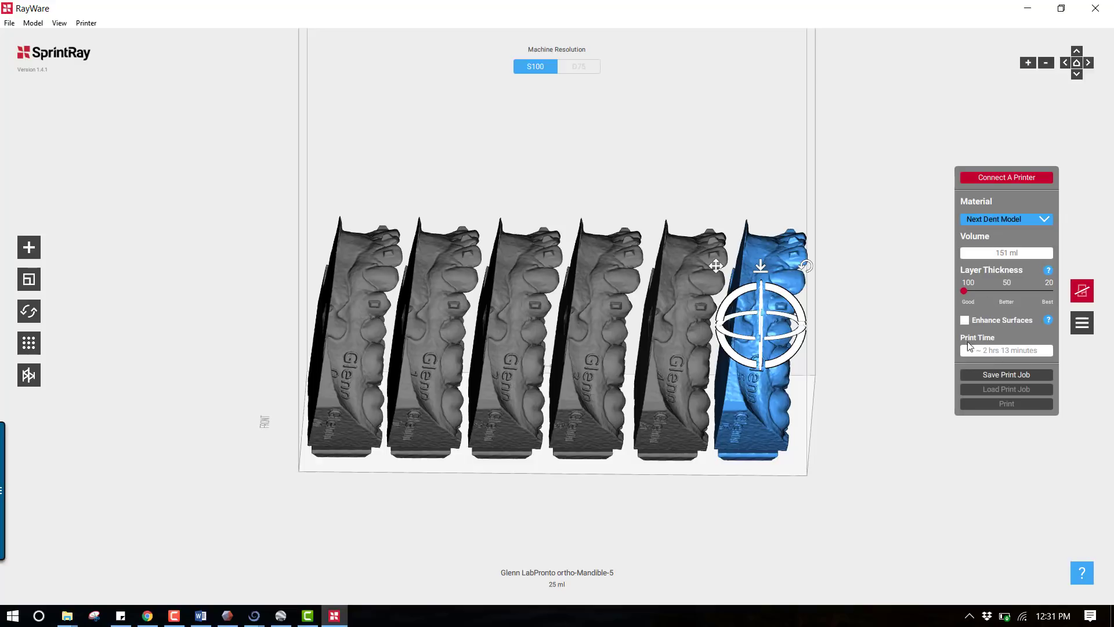
mouse_move(1010, 296)
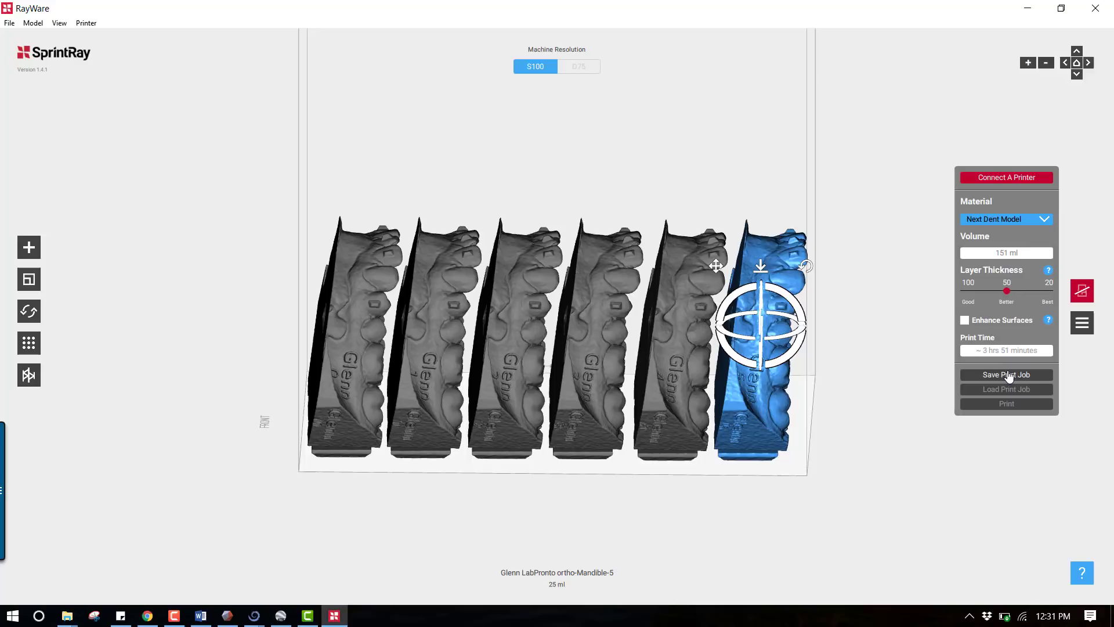
mouse_move(968, 294)
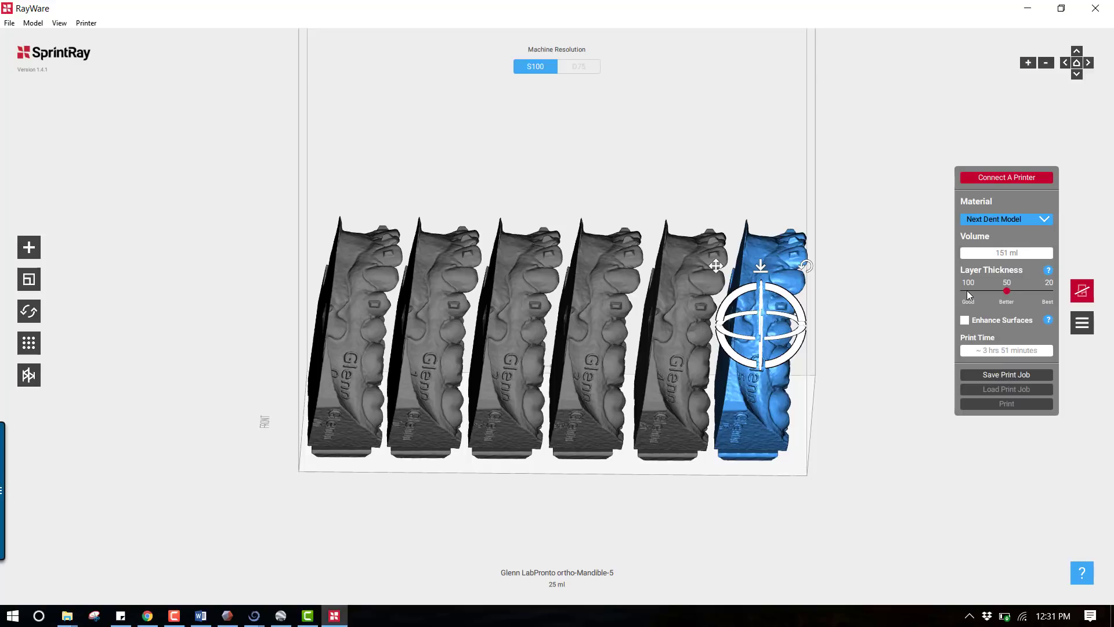
left_click_drag(1027, 291, 965, 292)
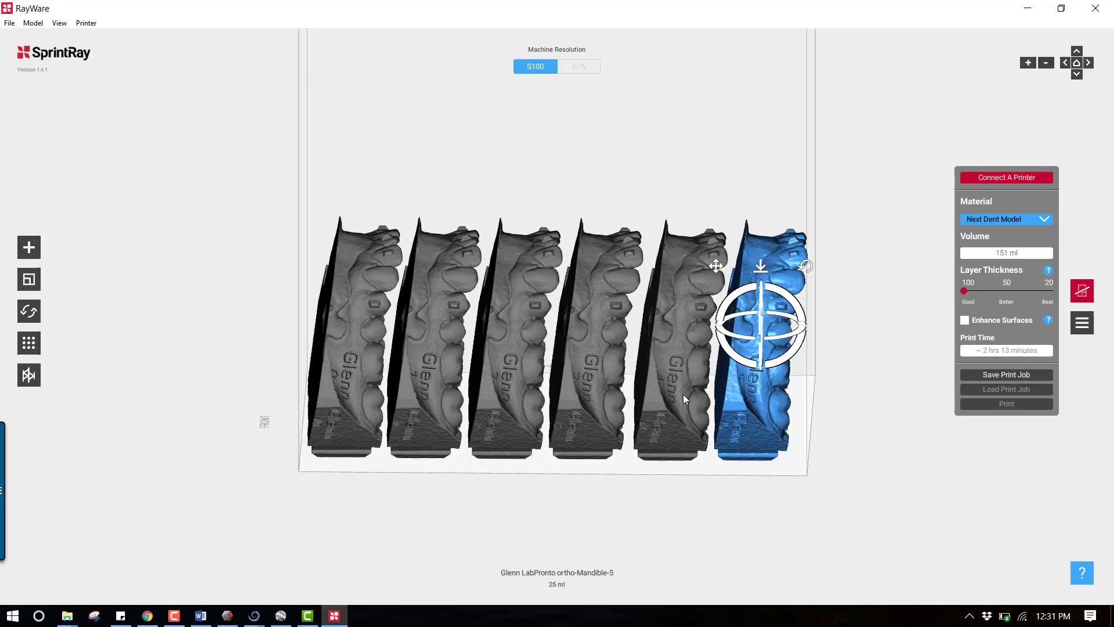
mouse_move(714, 377)
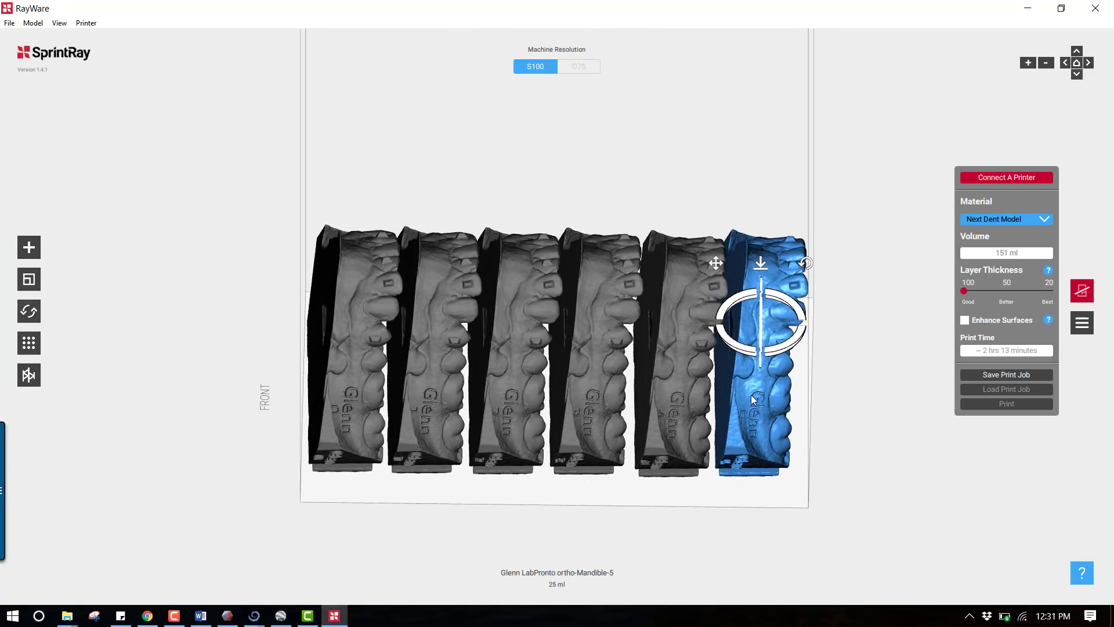
mouse_move(691, 429)
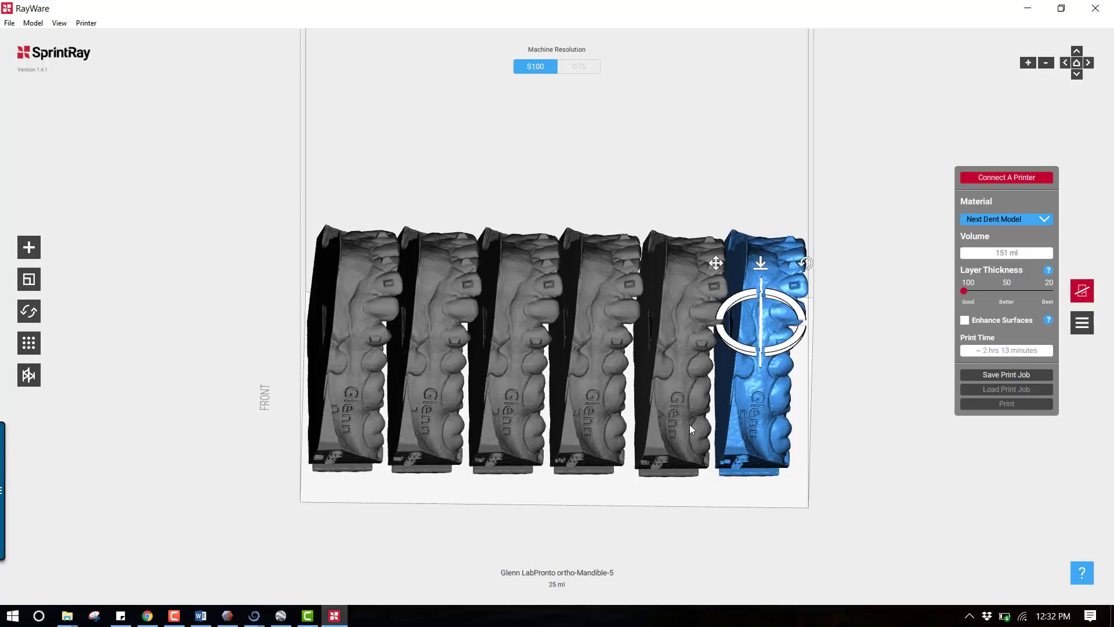
mouse_move(861, 414)
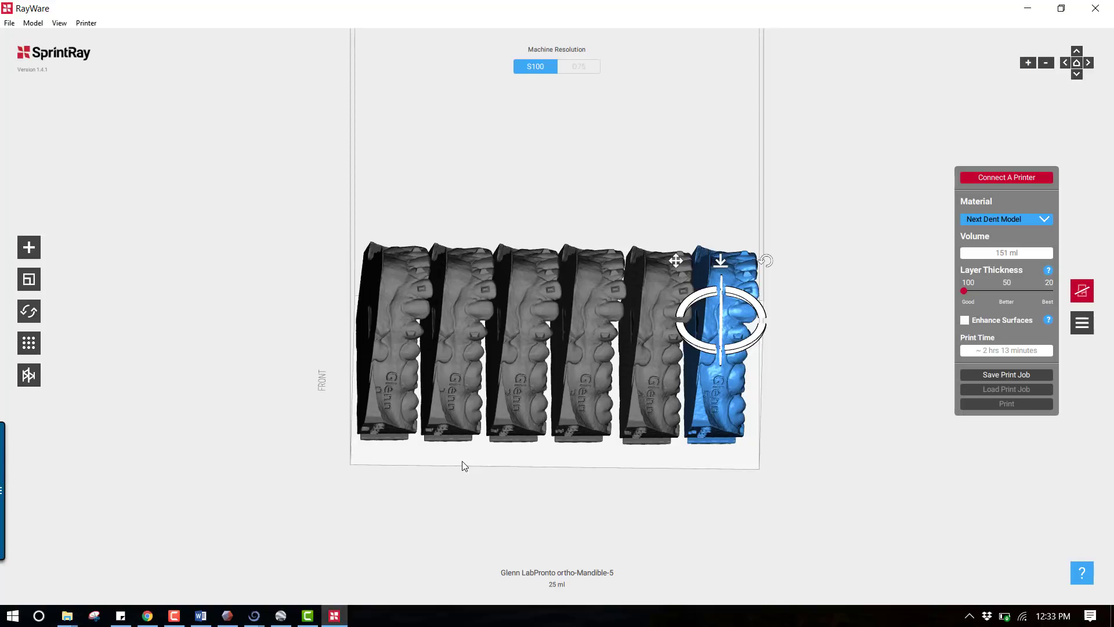
mouse_move(364, 600)
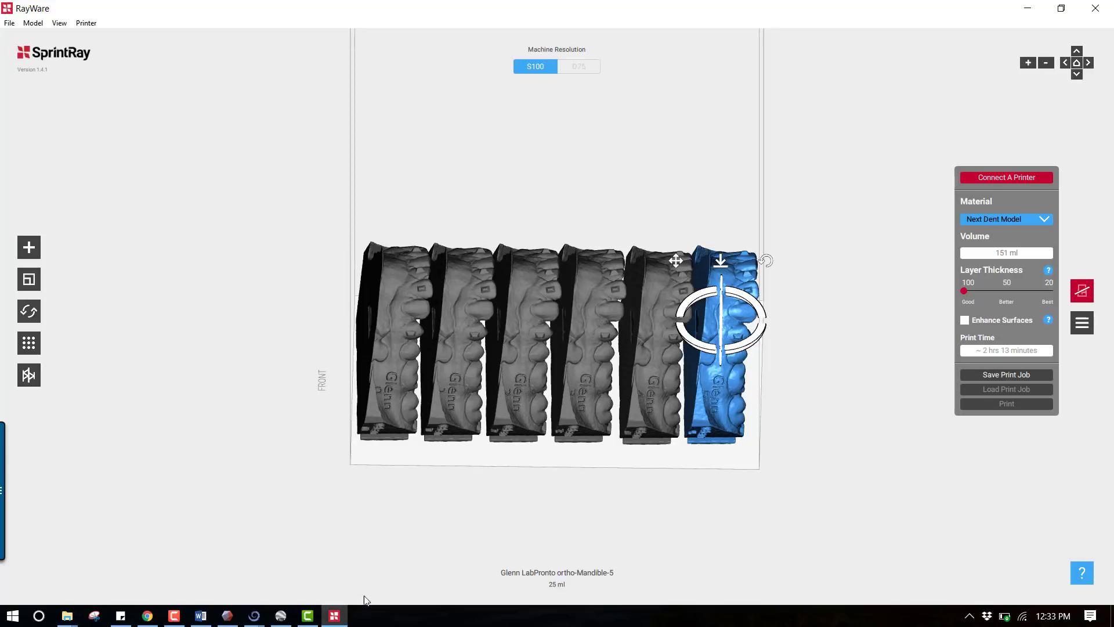